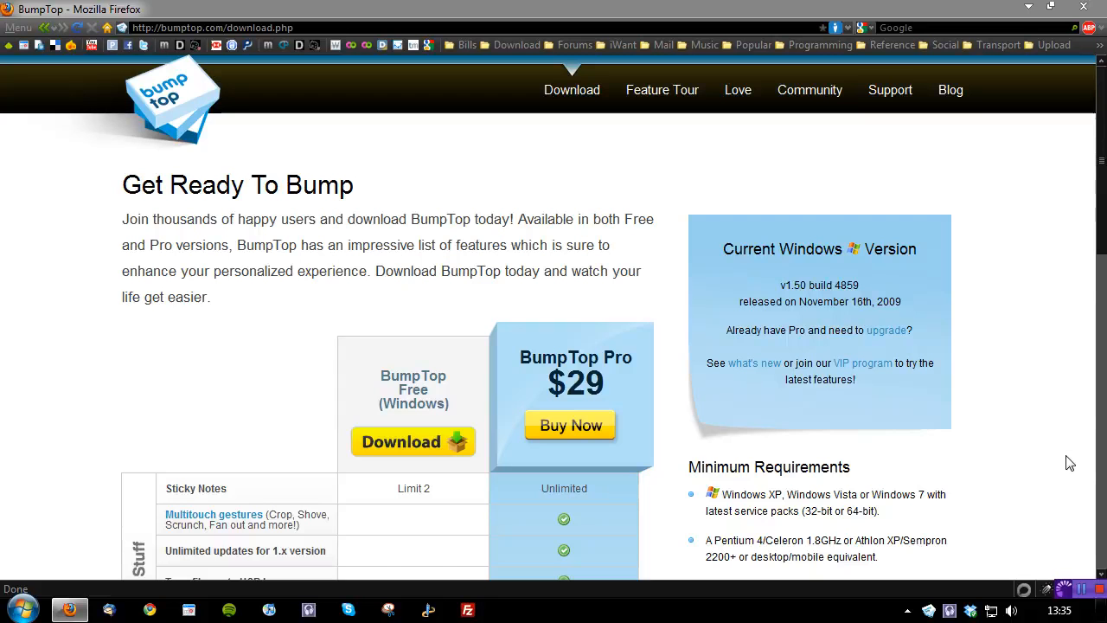
Scroll down to the Free versus Pro comparison table, then scroll back up slightly.
{"action": "scroll", "scroll_direction": "down", "scroll_amount": 3}
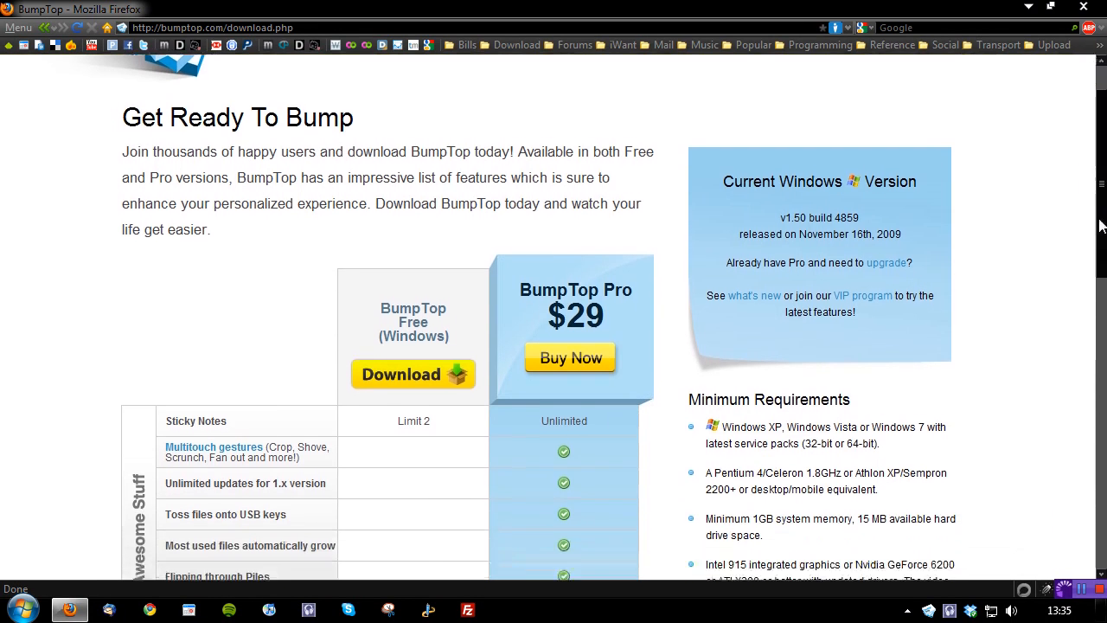
{"action": "scroll", "scroll_direction": "down", "scroll_amount": 3}
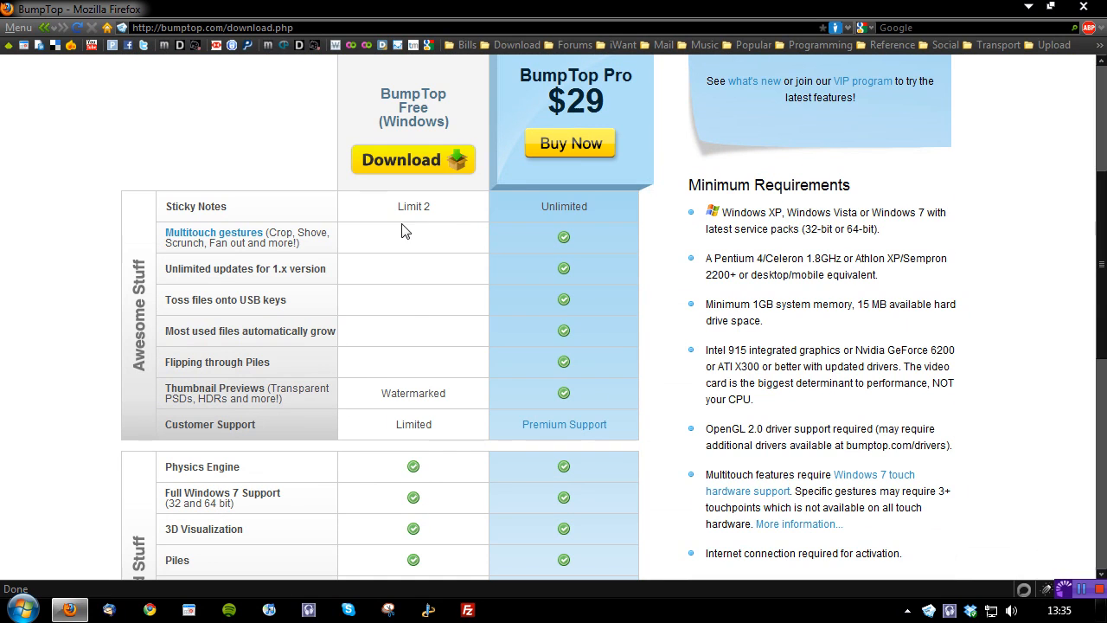
{"action": "scroll", "scroll_direction": "down", "scroll_amount": 3}
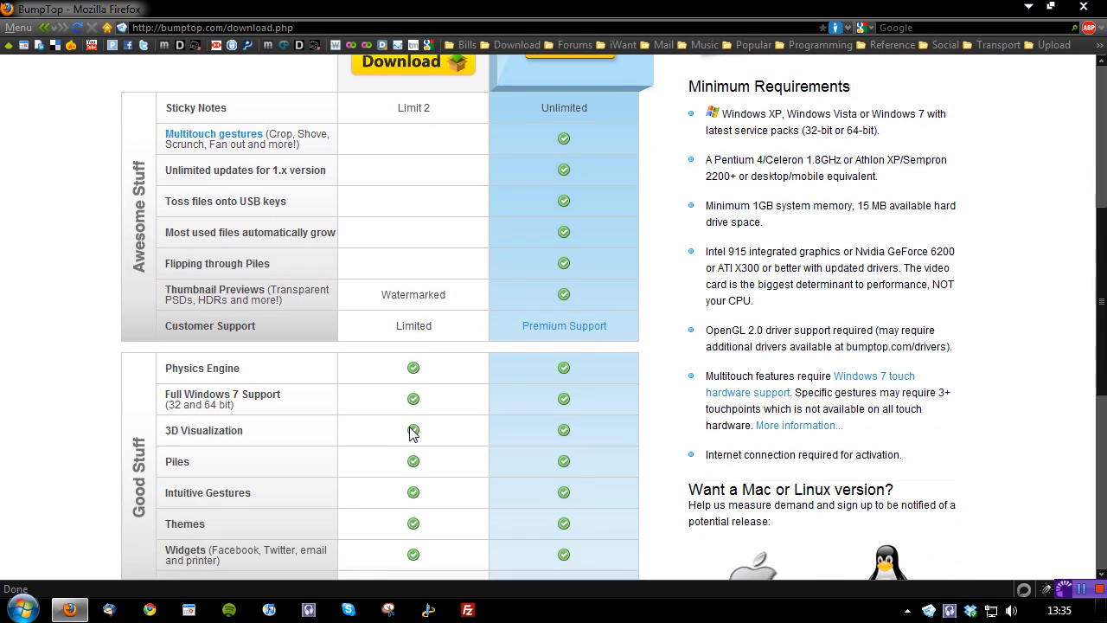
{"action": "scroll", "scroll_direction": "down", "scroll_amount": 3}
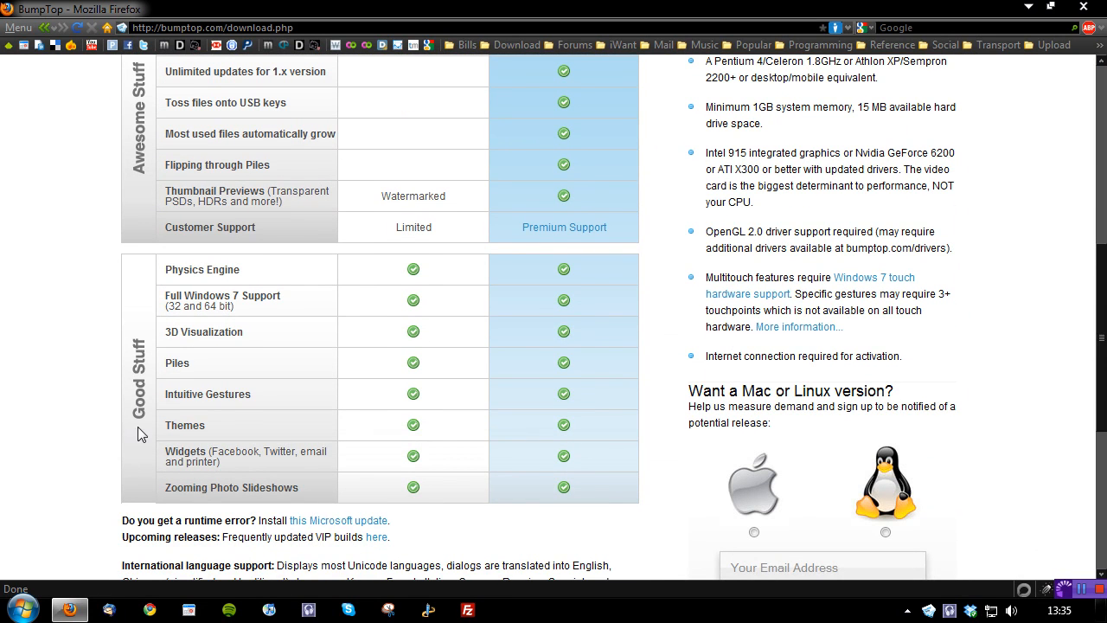
{"action": "mouse_move", "coordinate": [232, 300]}
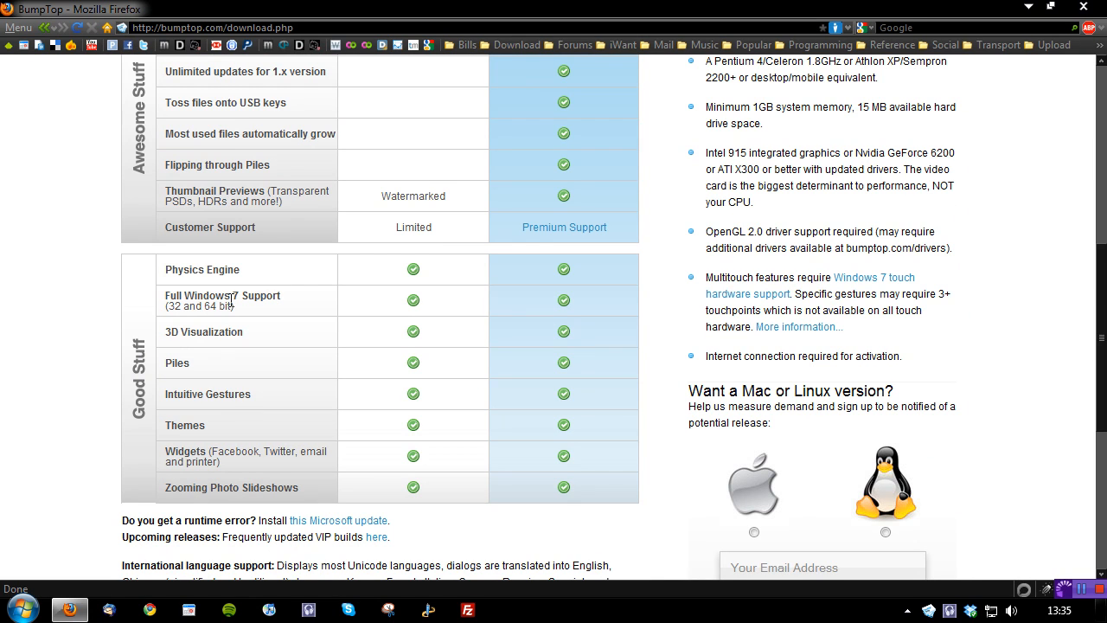
{"action": "mouse_move", "coordinate": [263, 417]}
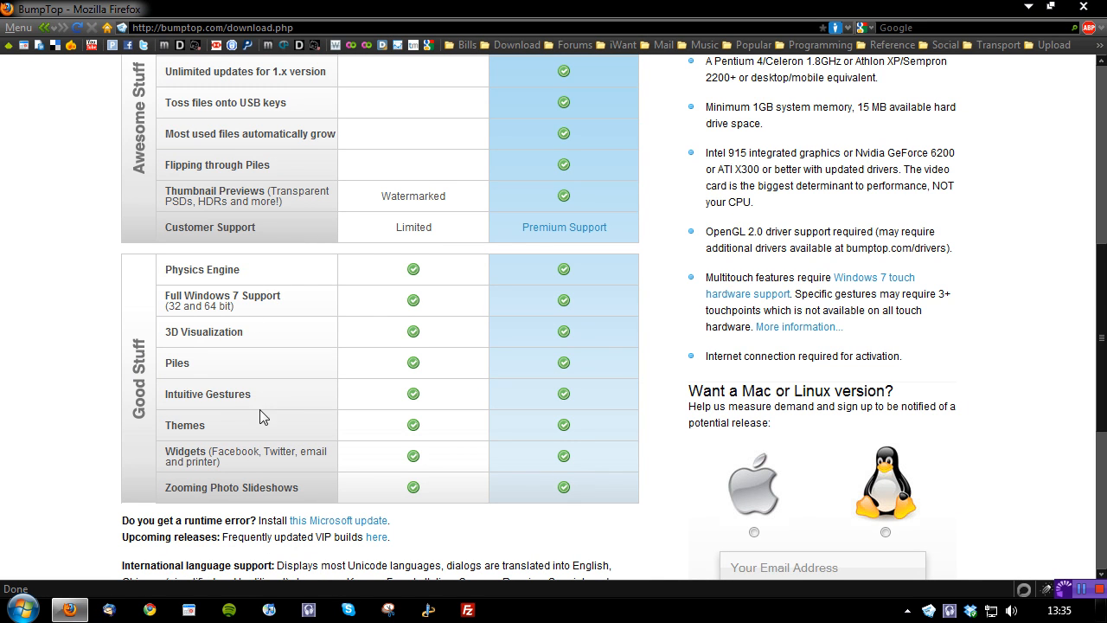
{"action": "mouse_move", "coordinate": [303, 505]}
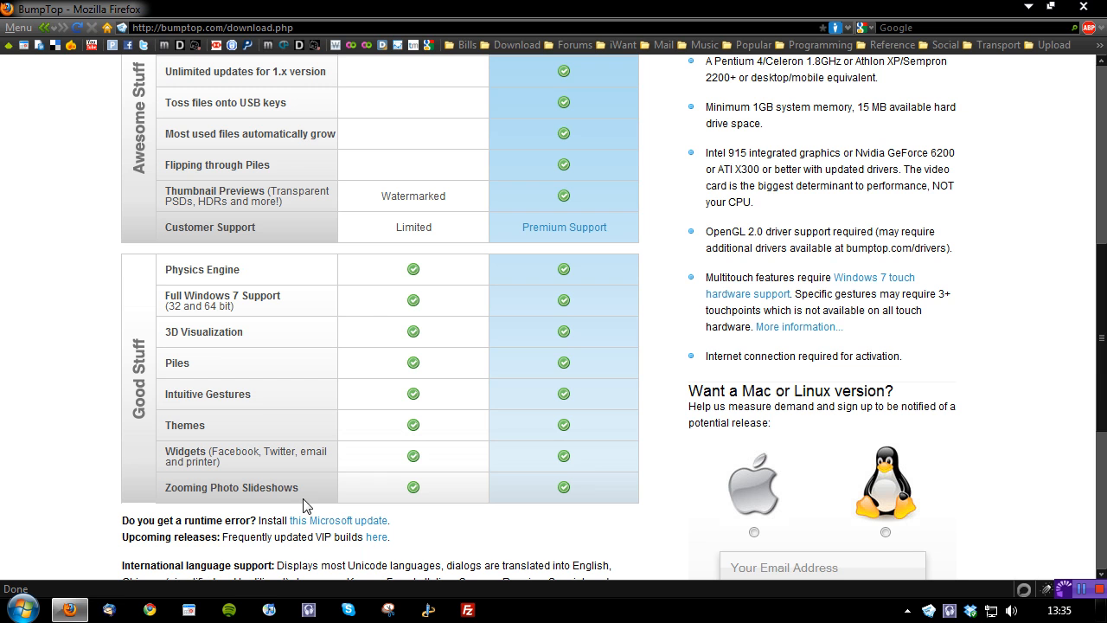
{"action": "mouse_move", "coordinate": [313, 504]}
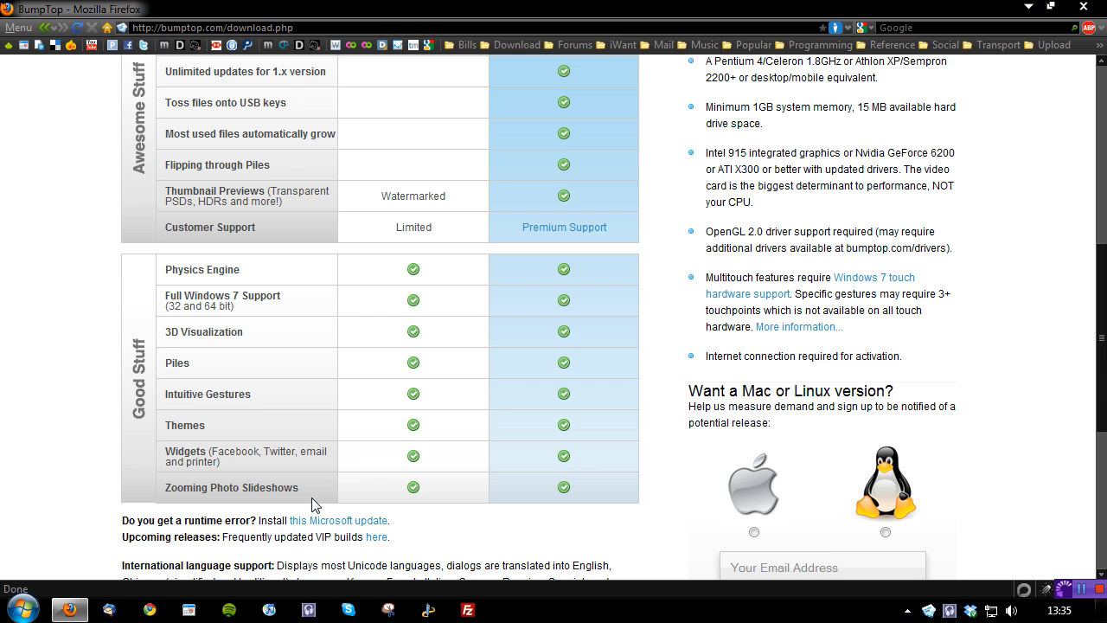
{"action": "mouse_move", "coordinate": [636, 240]}
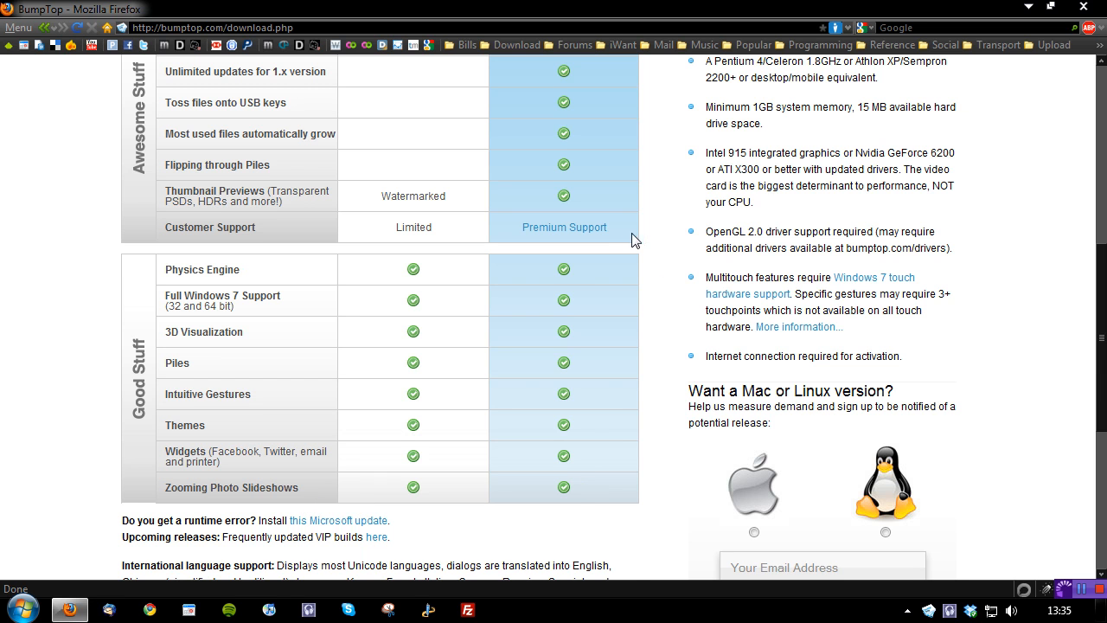
{"action": "scroll", "scroll_direction": "up", "scroll_amount": 3}
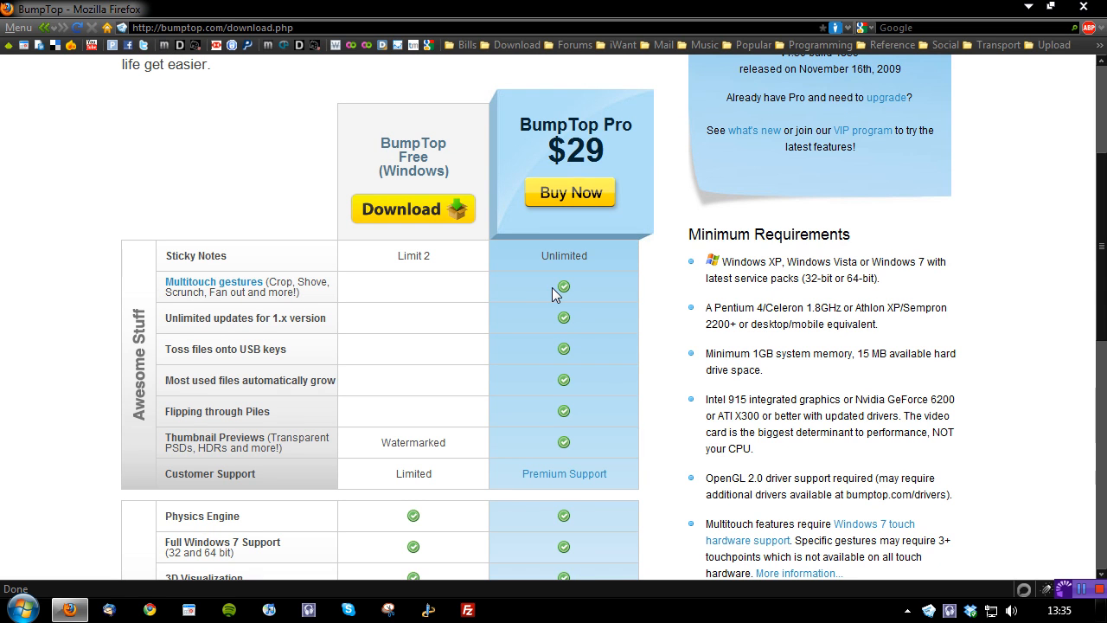
{"action": "mouse_move", "coordinate": [458, 383]}
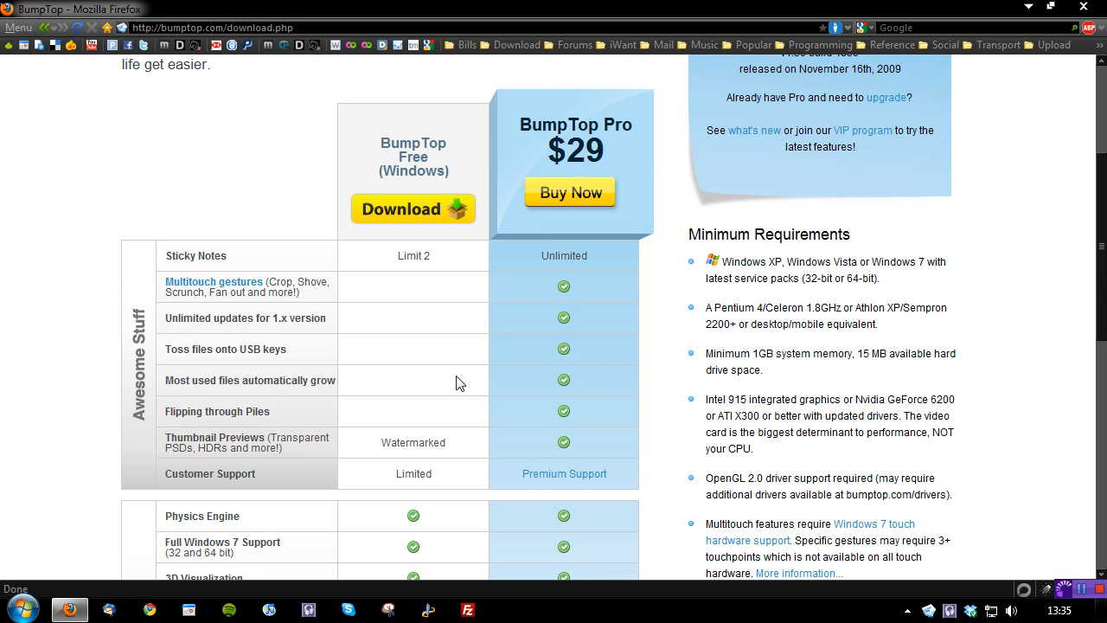
{"action": "mouse_move", "coordinate": [1014, 74]}
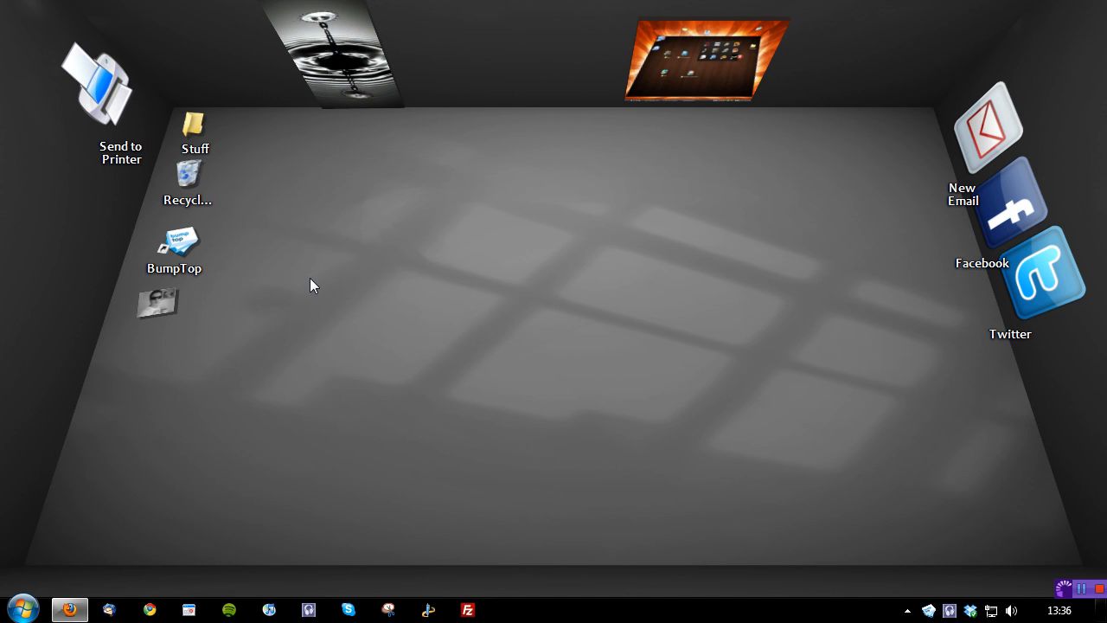
{"action": "mouse_move", "coordinate": [586, 389]}
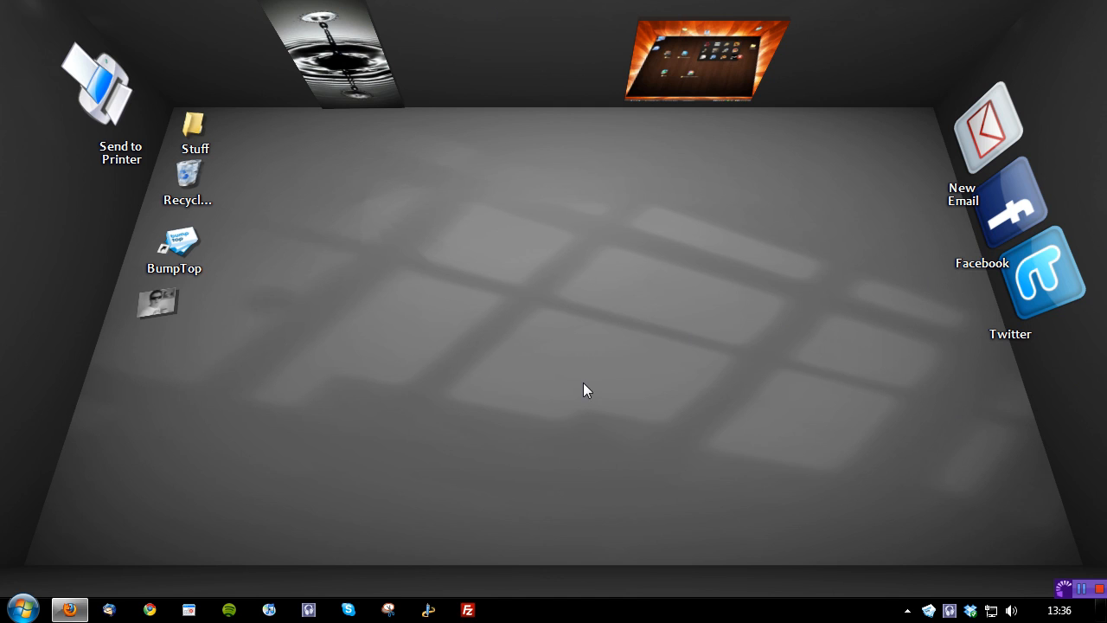
{"action": "mouse_move", "coordinate": [929, 614]}
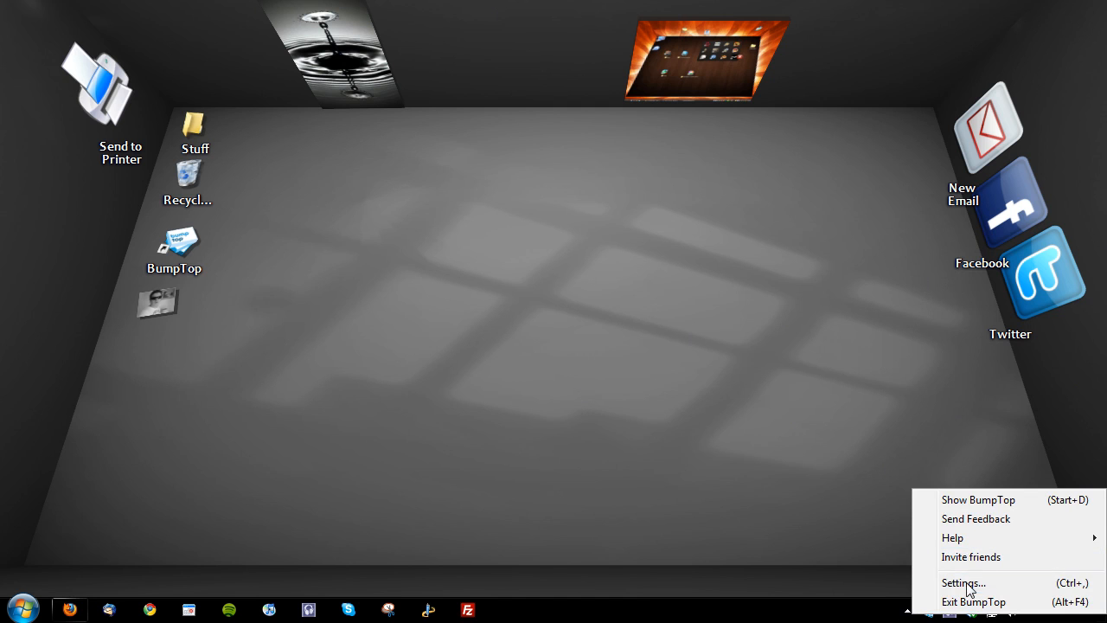
{"action": "left_click", "coordinate": [962, 582]}
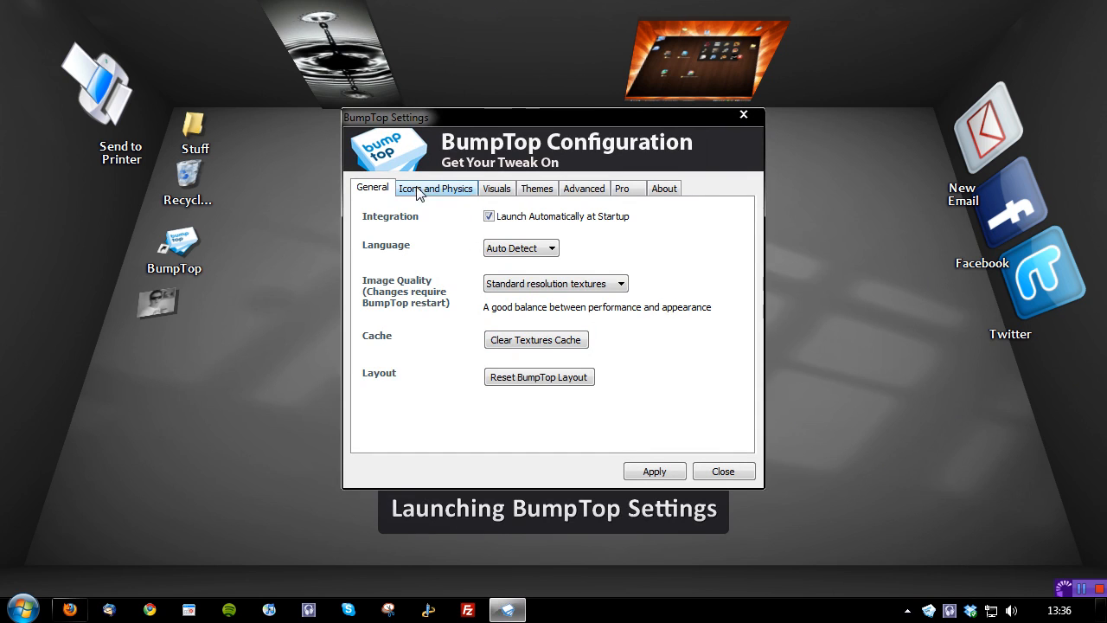
{"action": "left_click", "coordinate": [436, 187]}
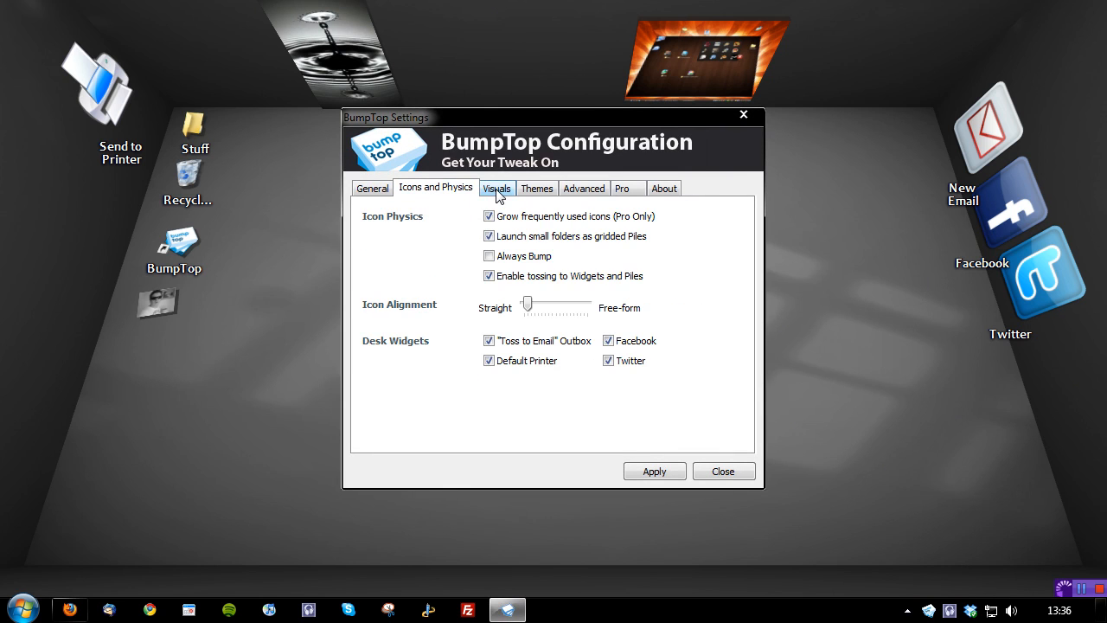
{"action": "left_click", "coordinate": [537, 188]}
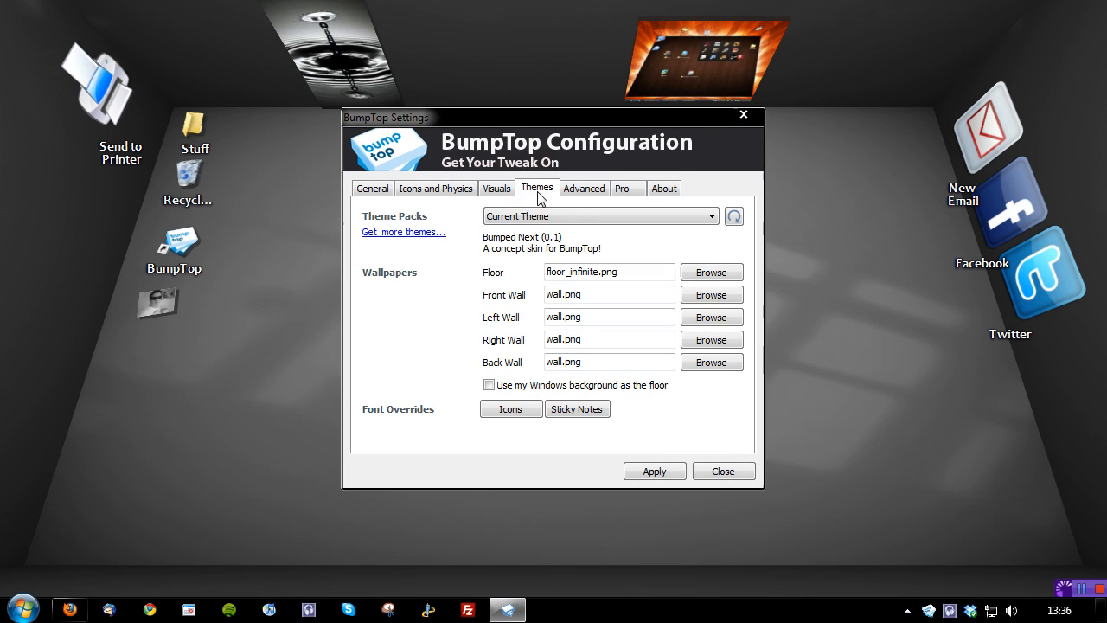
{"action": "left_click", "coordinate": [600, 216]}
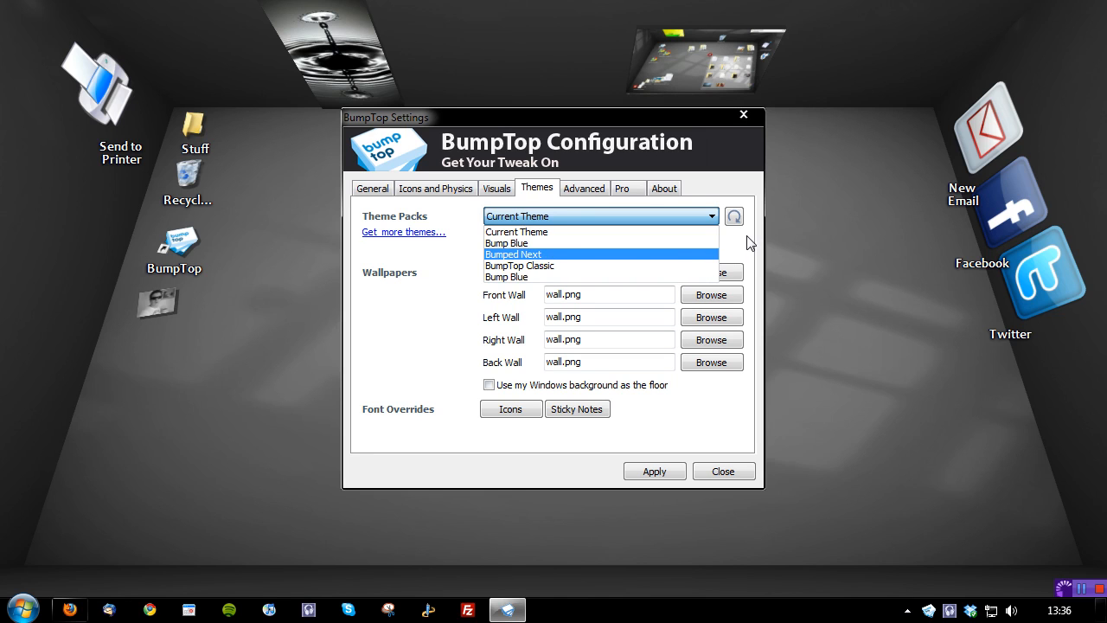
{"action": "left_click", "coordinate": [512, 253]}
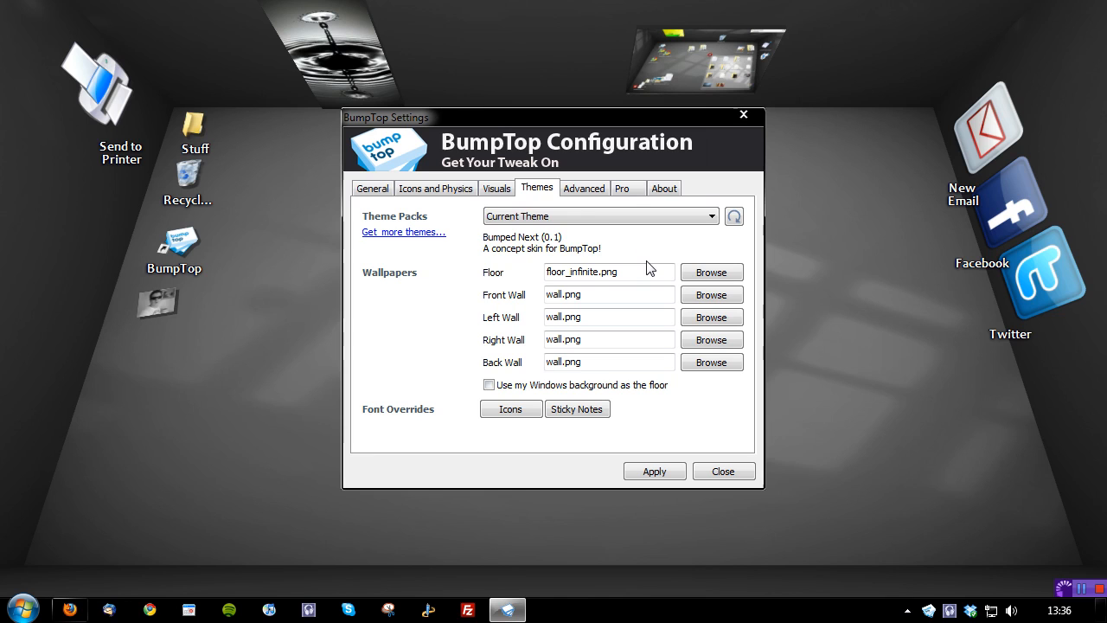
{"action": "left_click", "coordinate": [583, 188]}
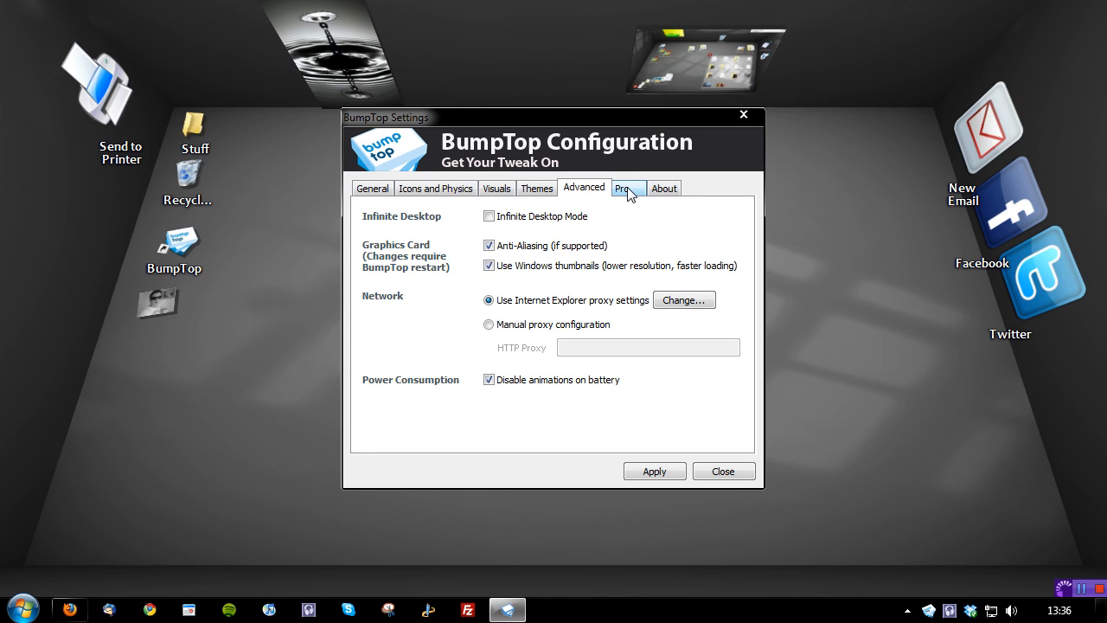
{"action": "left_click", "coordinate": [663, 187]}
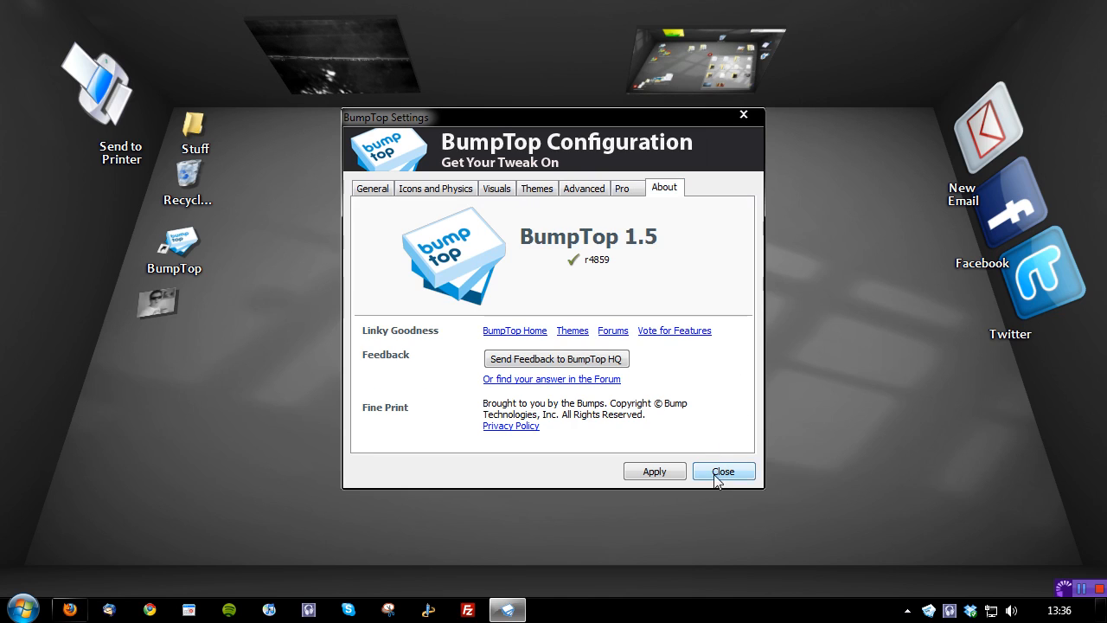
{"action": "left_click", "coordinate": [722, 471]}
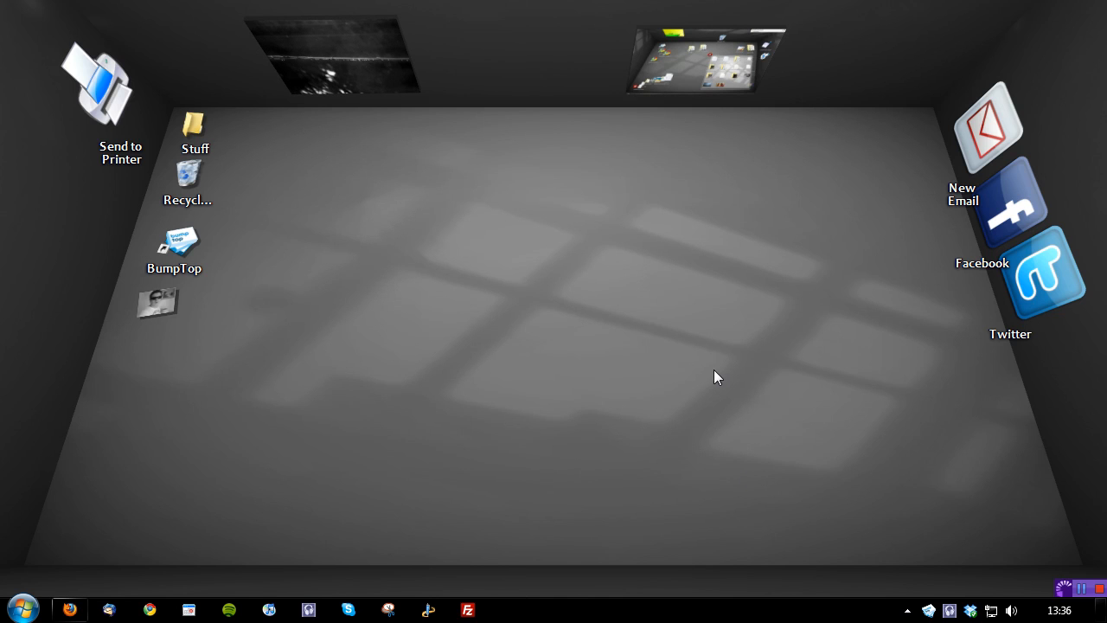
{"action": "mouse_move", "coordinate": [994, 123]}
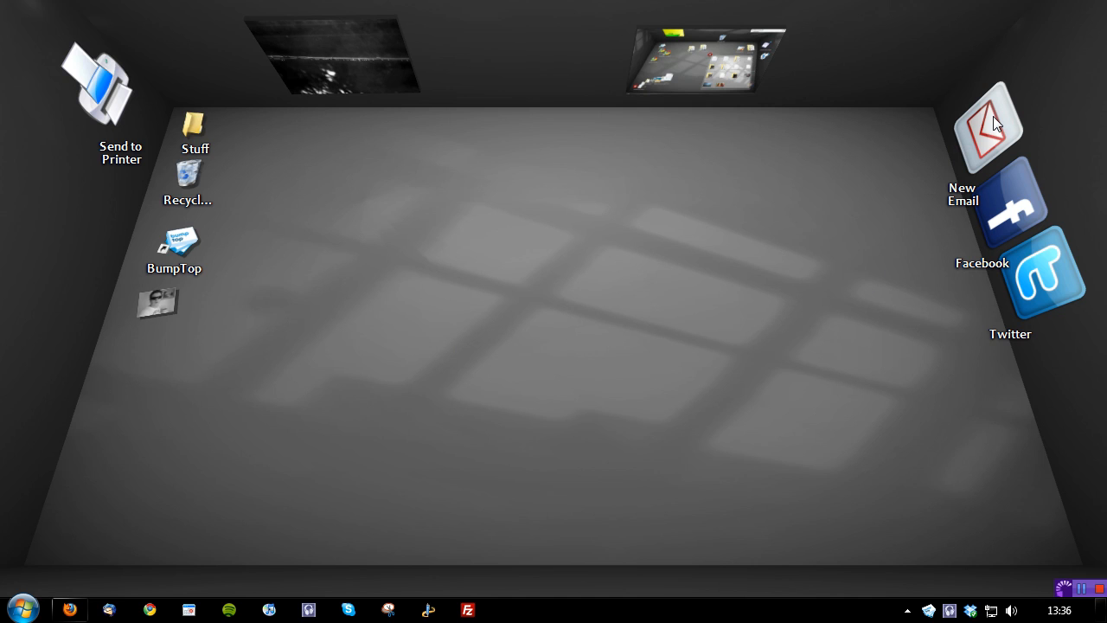
{"action": "mouse_move", "coordinate": [1052, 275]}
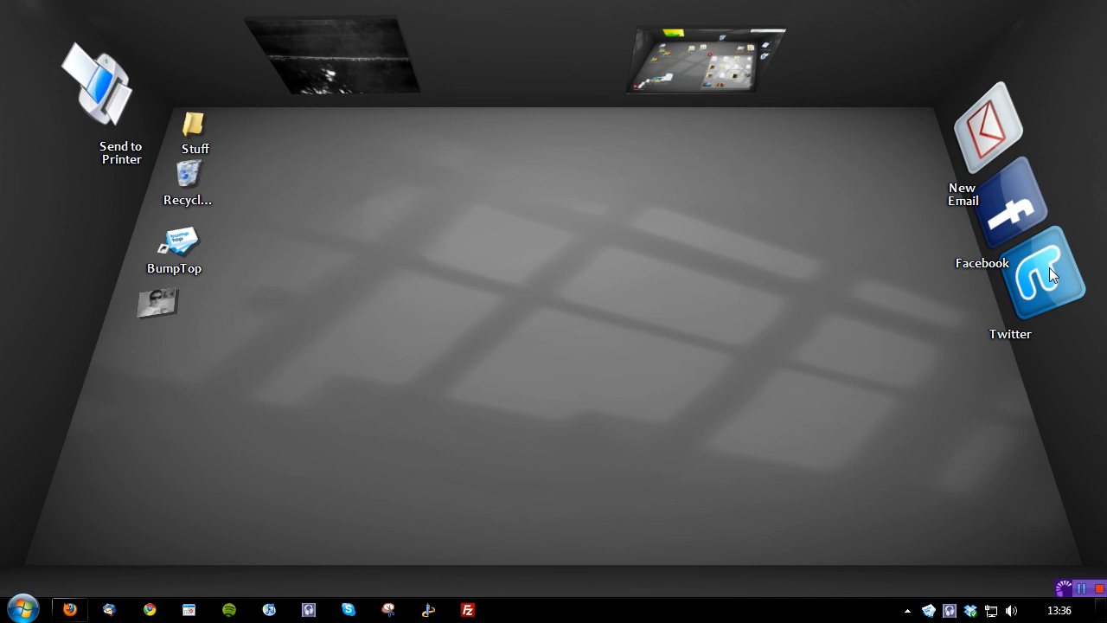
{"action": "mouse_move", "coordinate": [986, 125]}
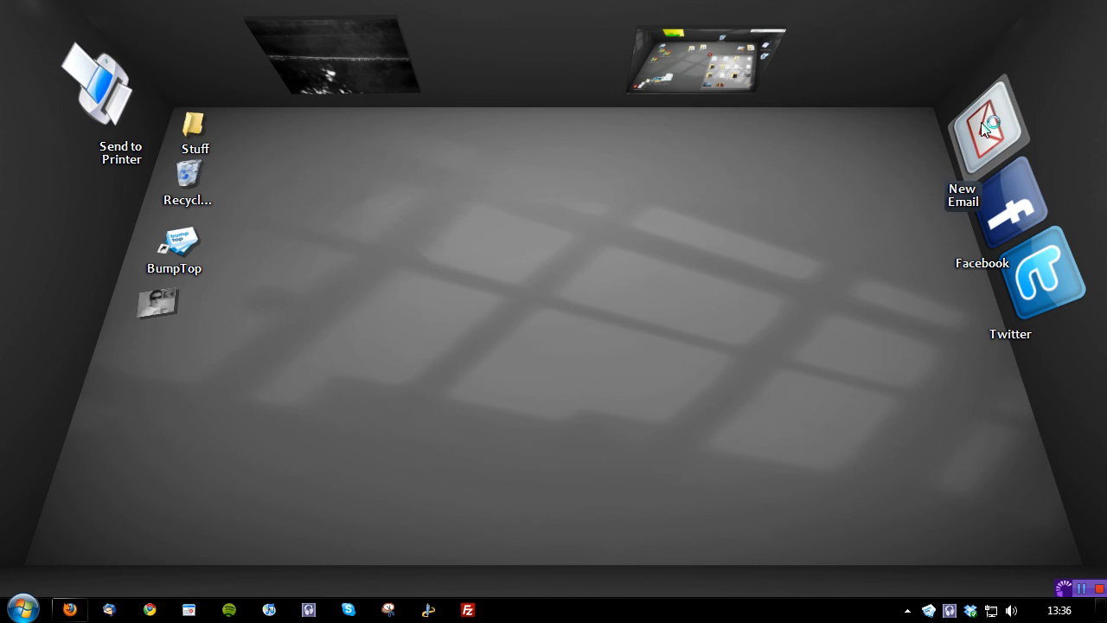
{"action": "left_click", "coordinate": [988, 123]}
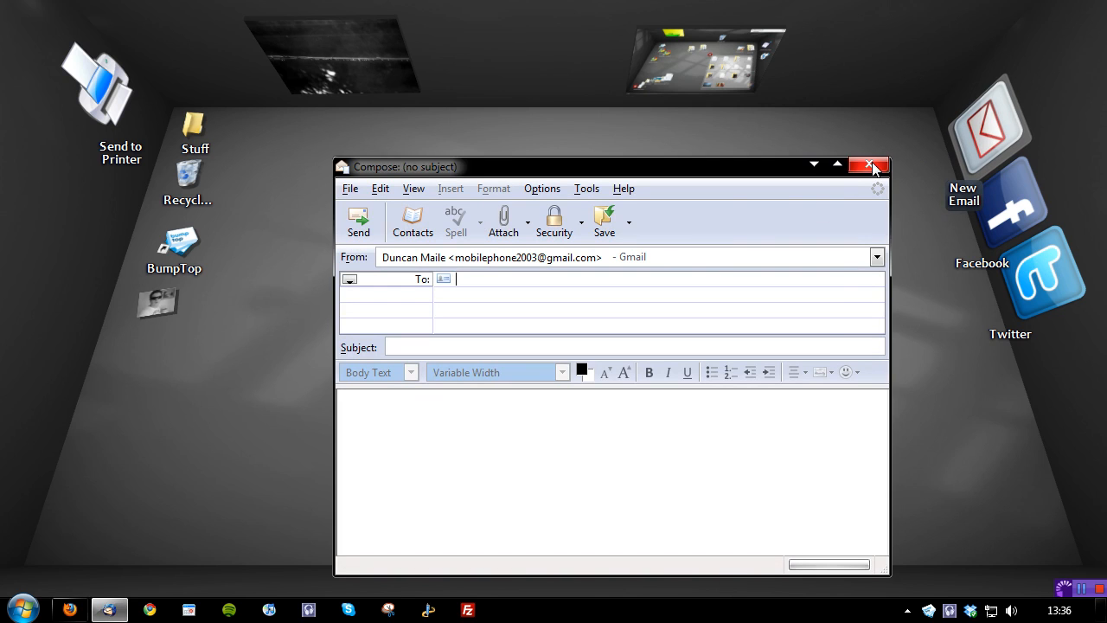
{"action": "left_click", "coordinate": [871, 166]}
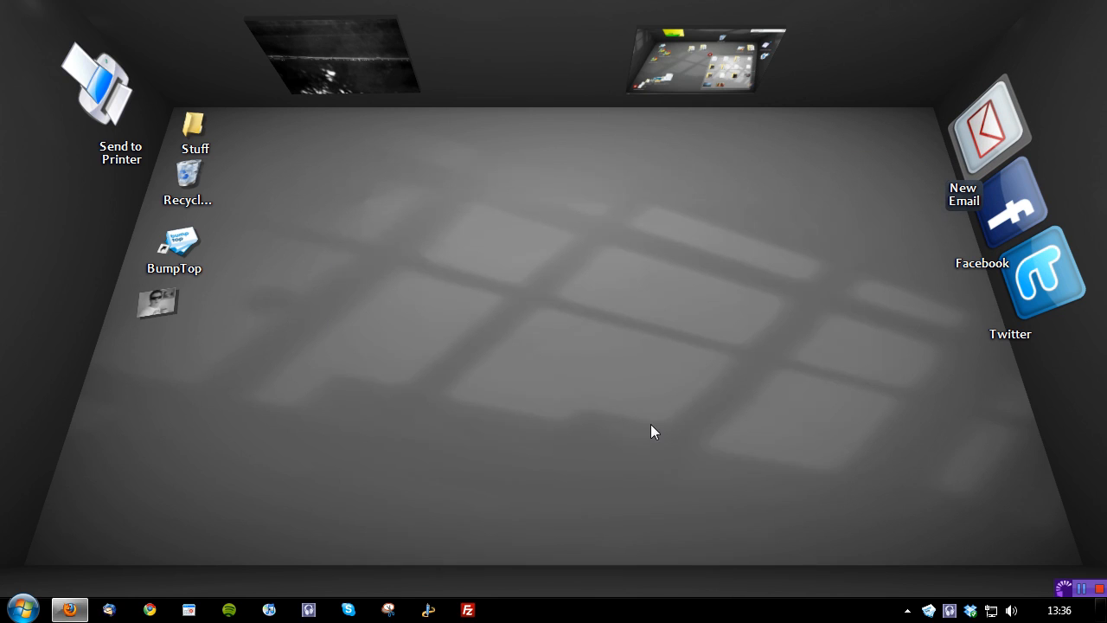
{"action": "mouse_move", "coordinate": [1021, 207]}
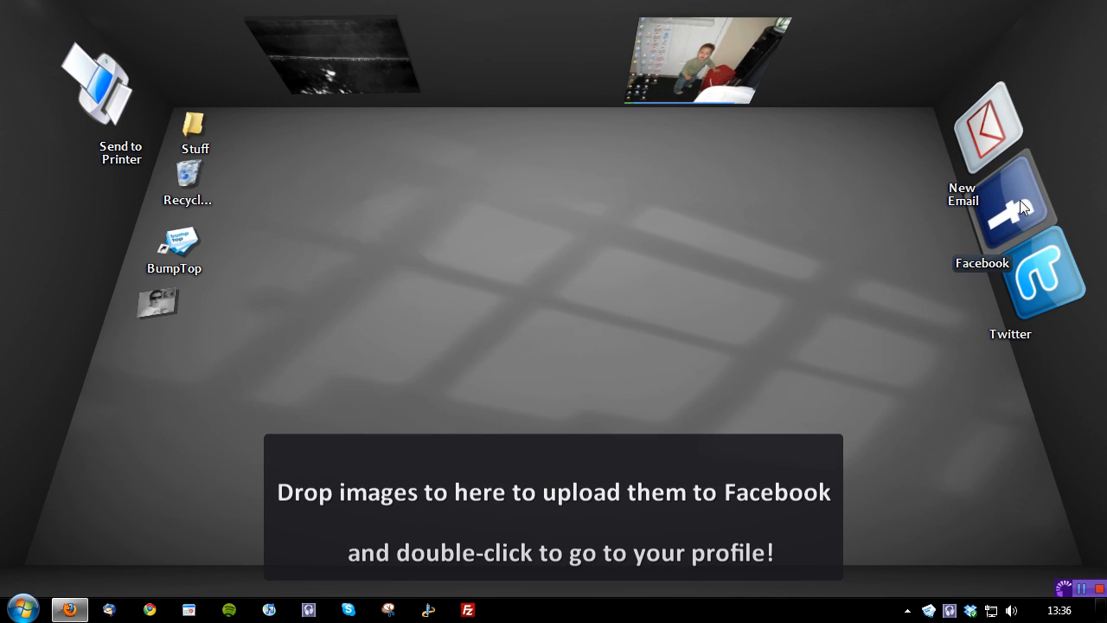
{"action": "mouse_move", "coordinate": [280, 501]}
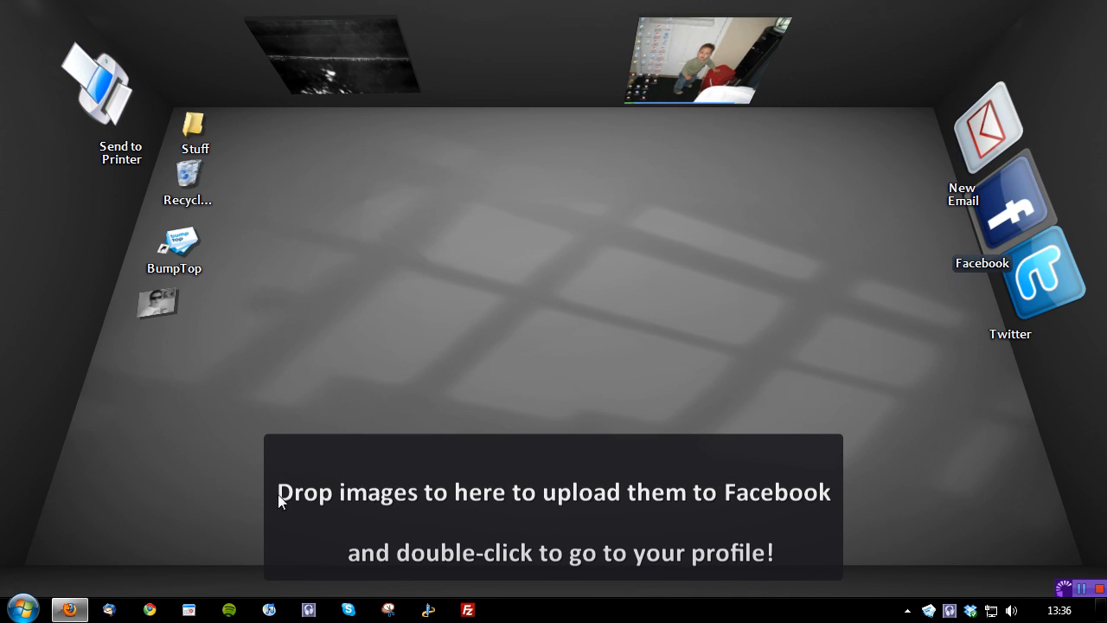
{"action": "mouse_move", "coordinate": [1005, 219]}
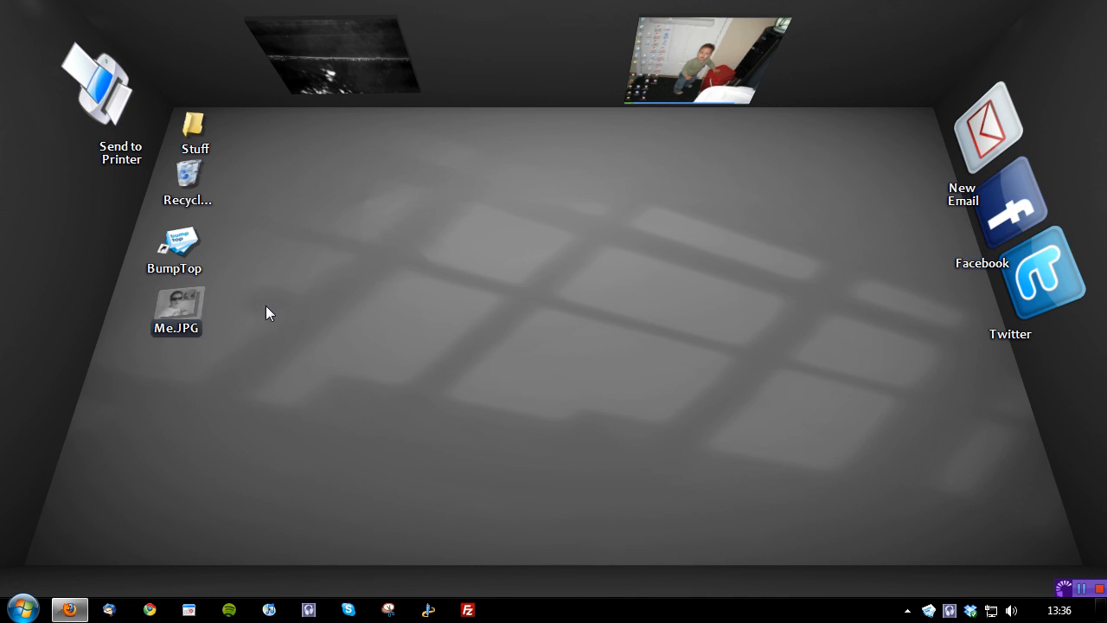
Drag Me.JPG to the middle of the floor and back beside the other icons.
{"action": "left_click_drag", "start_coordinate": [175, 312], "coordinate": [742, 277]}
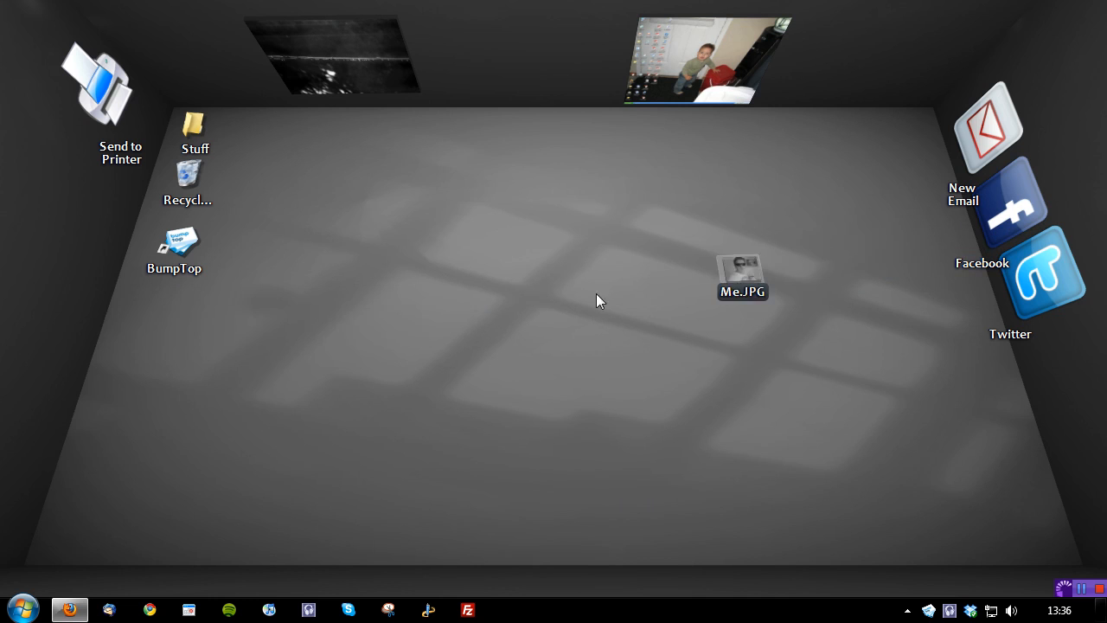
{"action": "left_click_drag", "start_coordinate": [742, 277], "coordinate": [170, 320]}
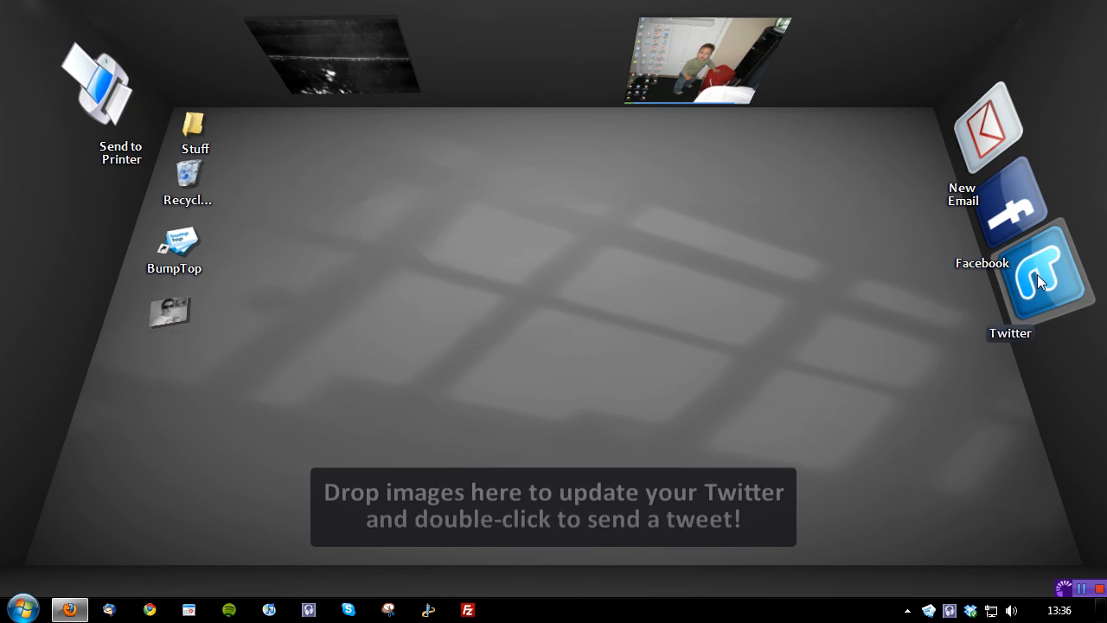
Open the Update Twitter window from the Twitter widget and cancel without posting.
{"action": "double_click", "coordinate": [1027, 272]}
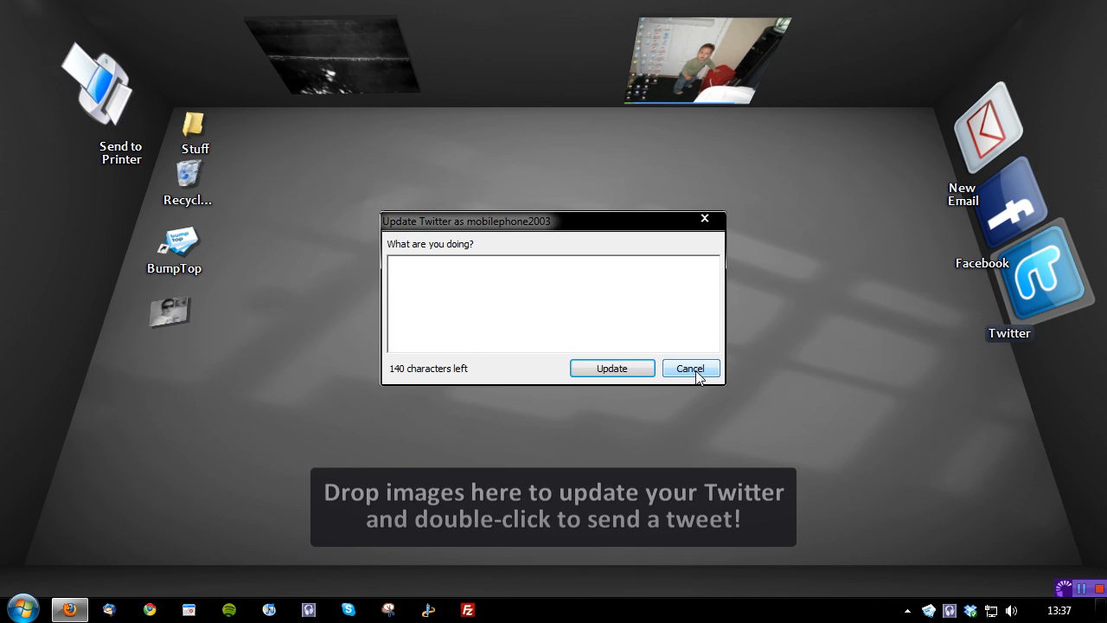
{"action": "left_click", "coordinate": [690, 368]}
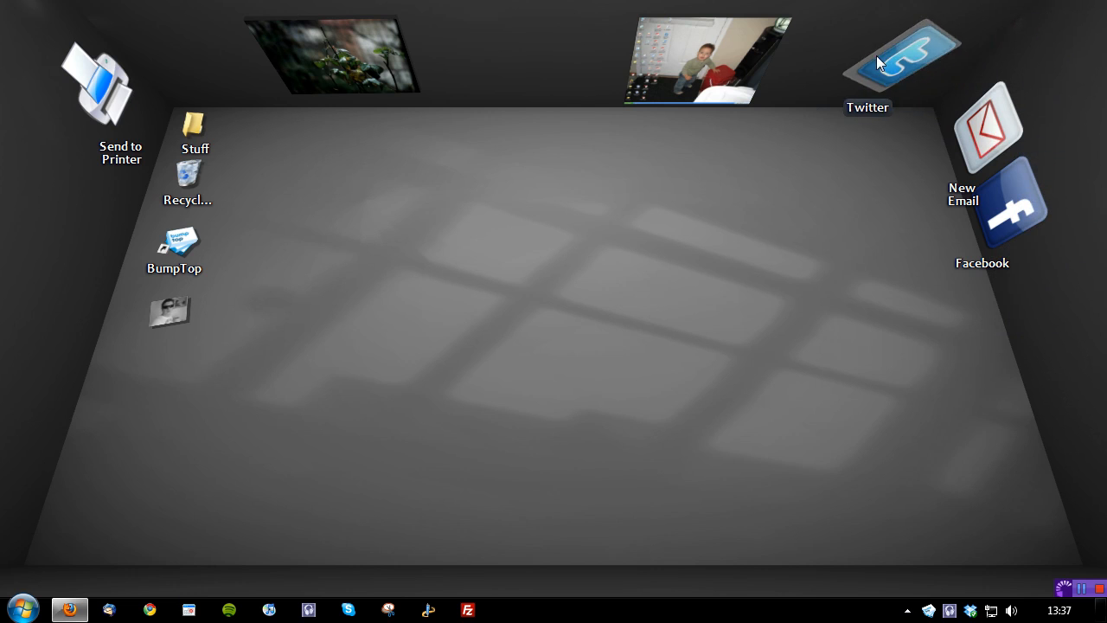
Return Twitter to the right wall; pull the Flickr frame down, then rehang it on the back wall.
{"action": "left_click_drag", "start_coordinate": [899, 60], "coordinate": [1037, 294]}
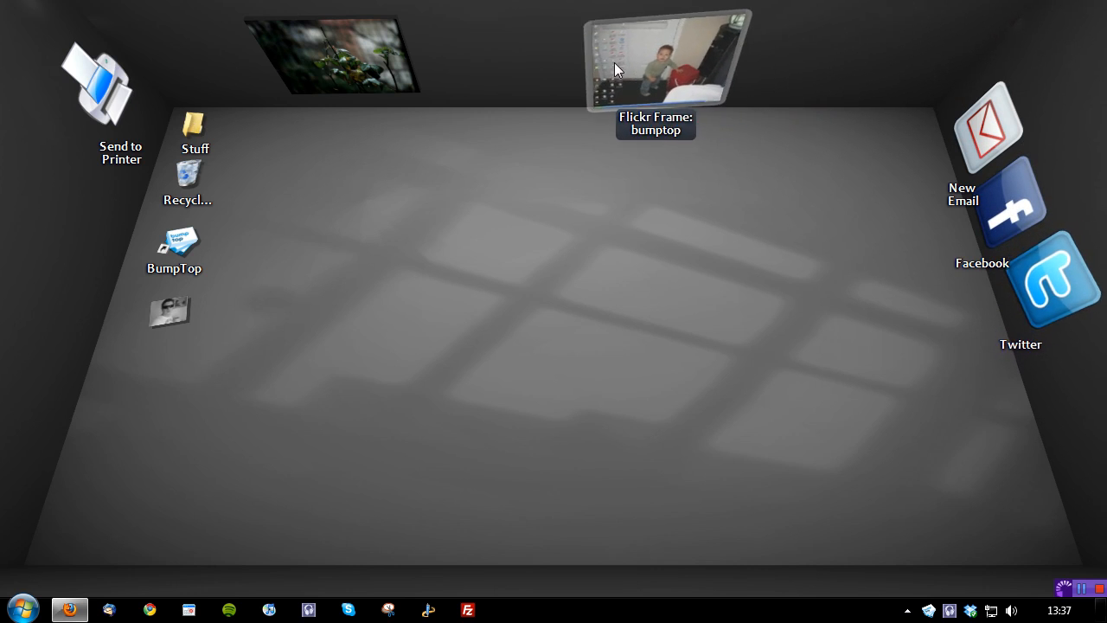
{"action": "left_click_drag", "start_coordinate": [665, 65], "coordinate": [726, 355]}
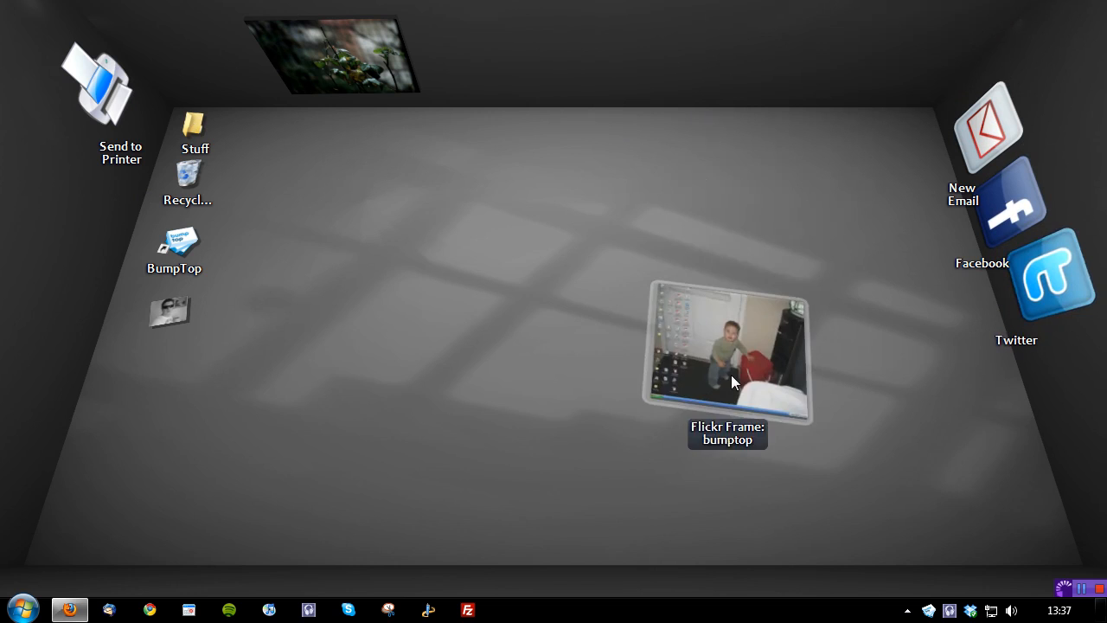
{"action": "left_click_drag", "start_coordinate": [726, 353], "coordinate": [795, 57]}
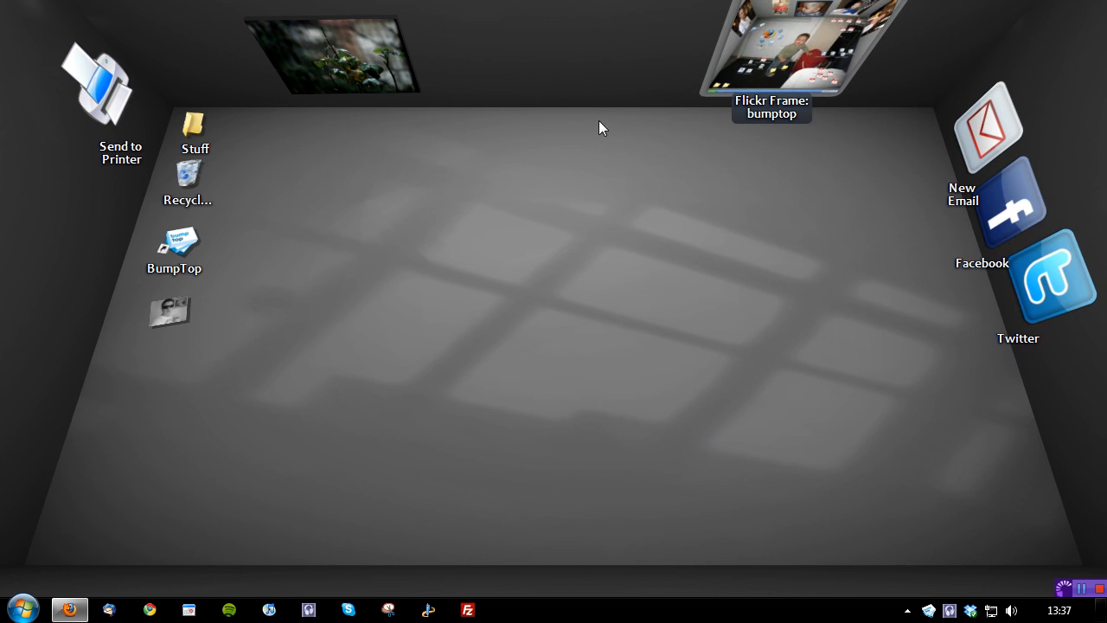
{"action": "mouse_move", "coordinate": [562, 58]}
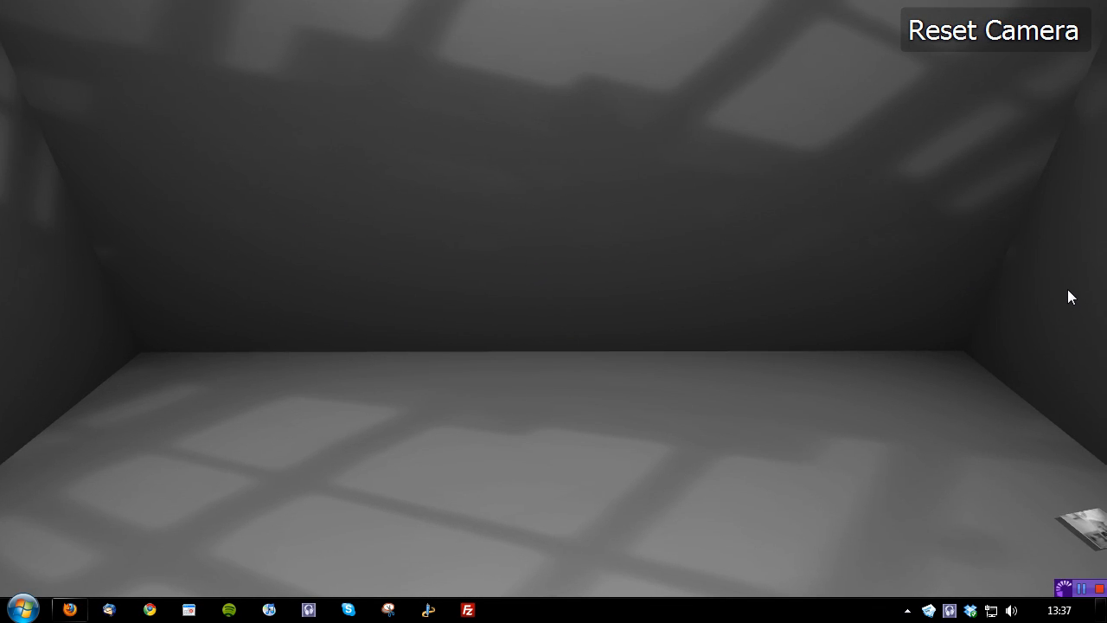
{"action": "left_click", "coordinate": [992, 30]}
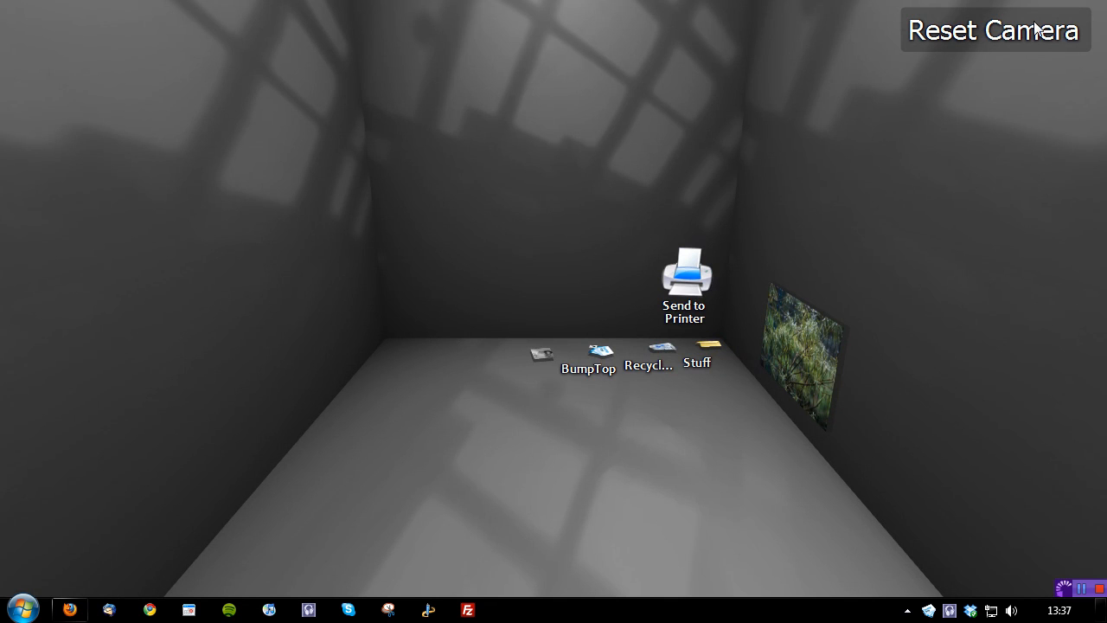
{"action": "left_click", "coordinate": [992, 29]}
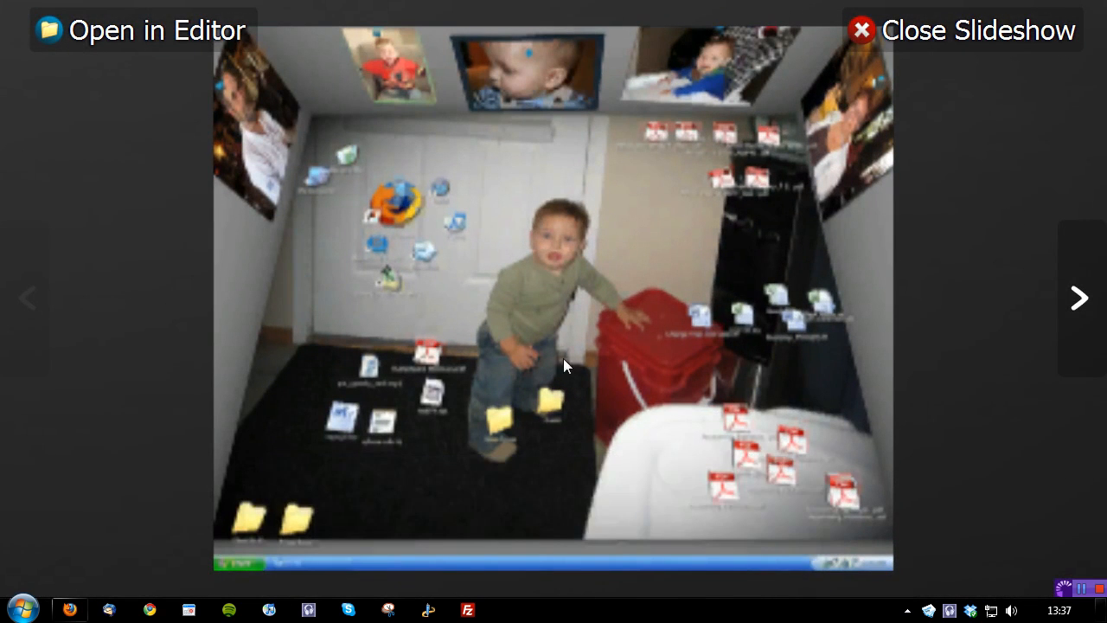
Advance the Flickr slideshow to the next photo, then close the slideshow.
{"action": "left_click", "coordinate": [1079, 297]}
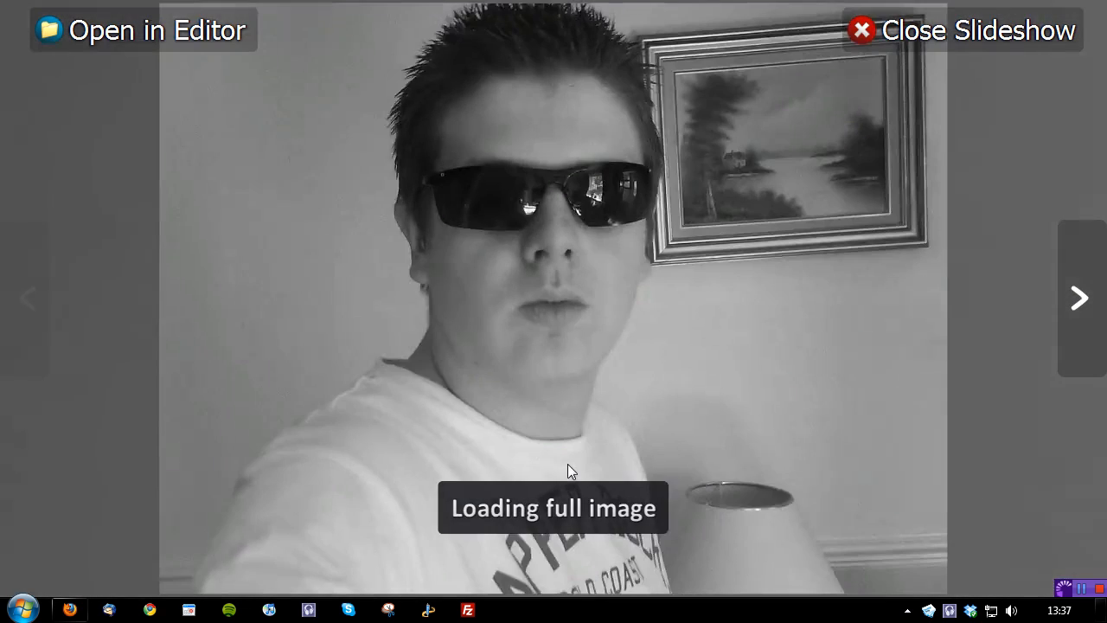
{"action": "left_click", "coordinate": [1078, 297]}
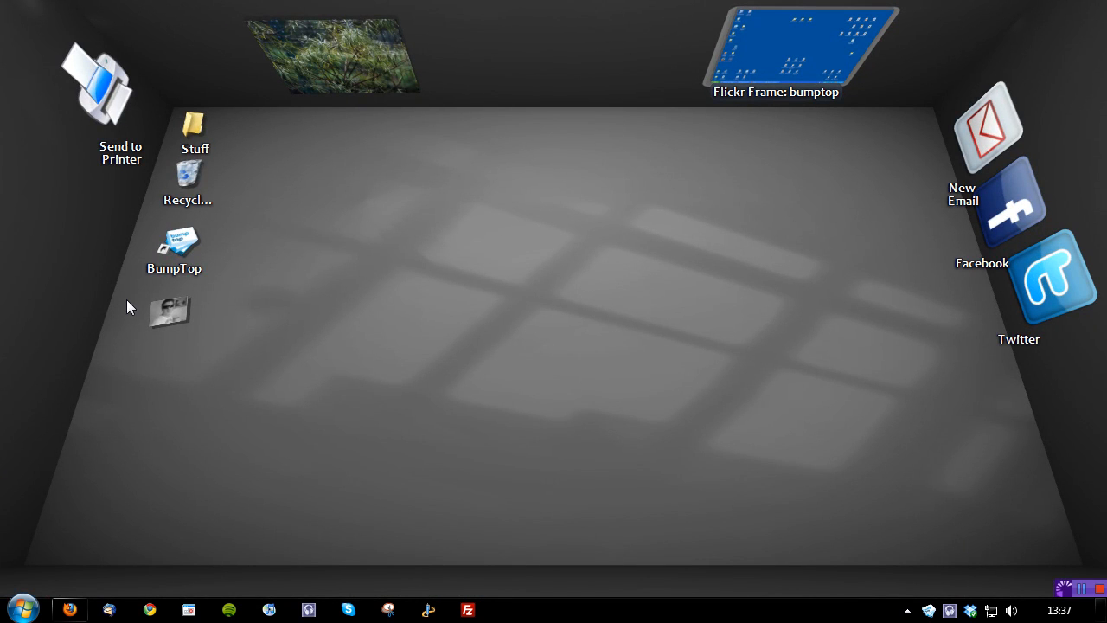
Toss Me.JPG mid-floor and into the lower-left corner, then lasso it with the BumpTop shortcut.
{"action": "left_click_drag", "start_coordinate": [171, 311], "coordinate": [692, 383]}
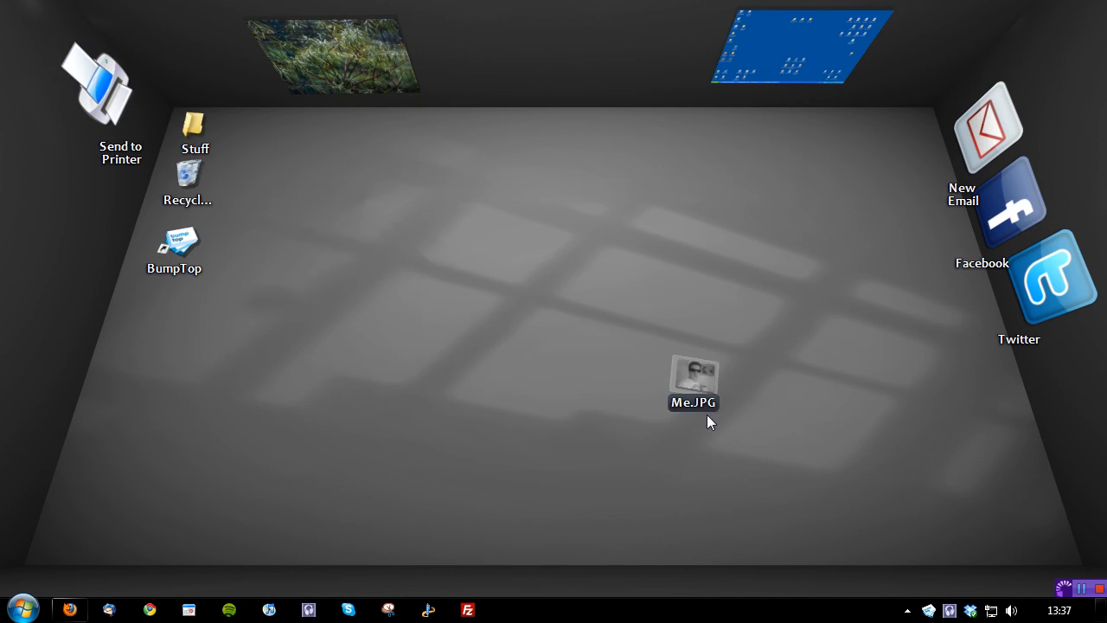
{"action": "left_click_drag", "start_coordinate": [693, 381], "coordinate": [62, 549]}
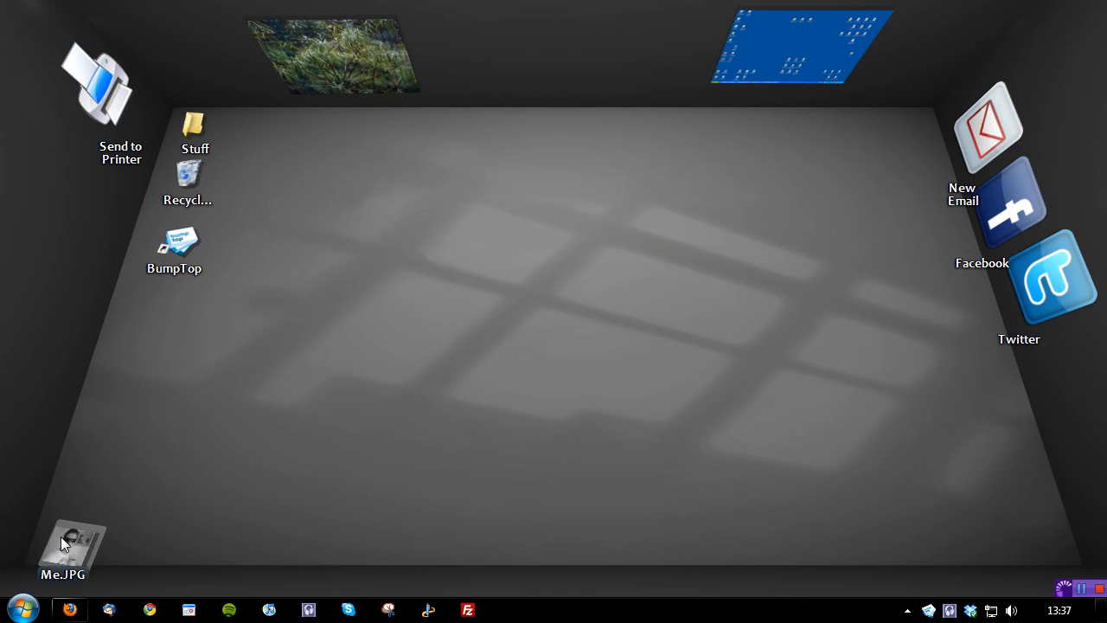
{"action": "left_click_drag", "start_coordinate": [72, 544], "coordinate": [320, 303]}
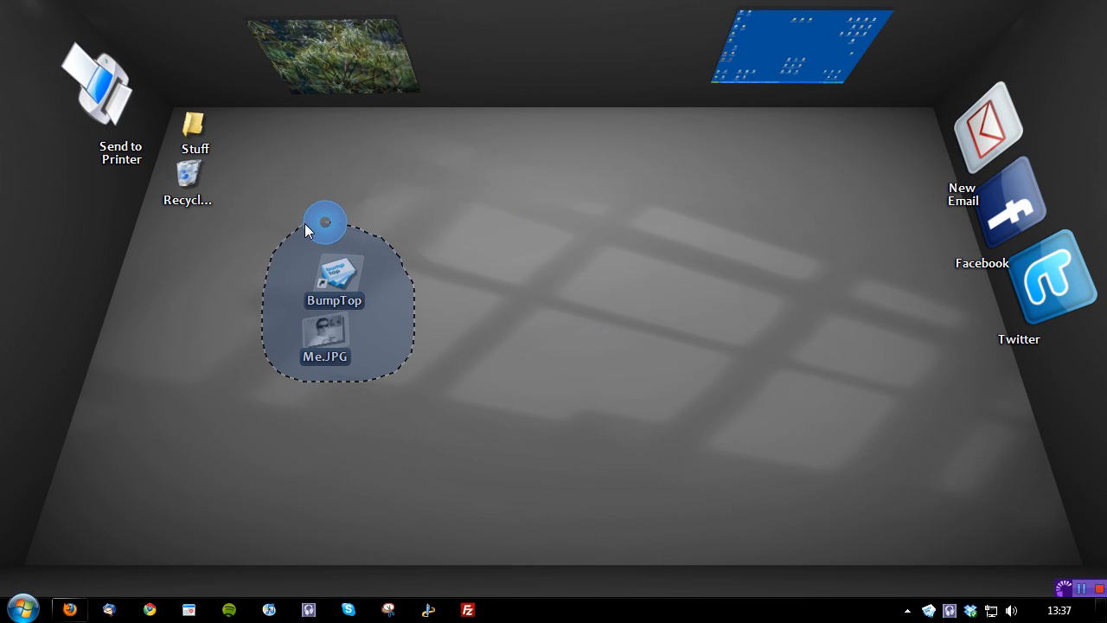
Create a pile from the lassoed BumpTop shortcut and Me.JPG, then move it left.
{"action": "left_click", "coordinate": [324, 220]}
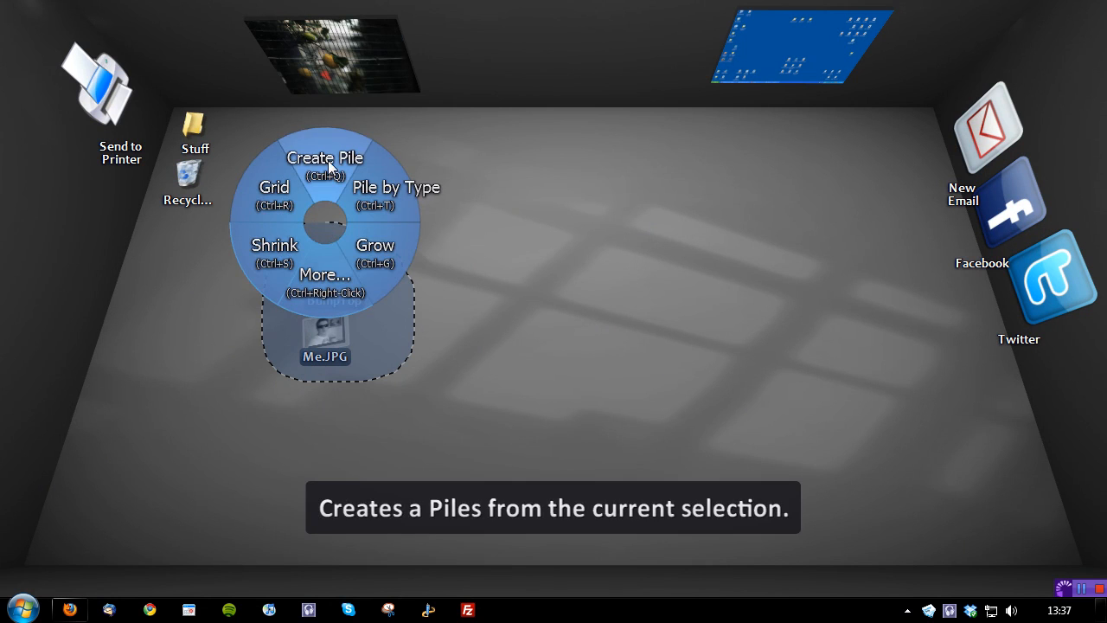
{"action": "left_click", "coordinate": [325, 158]}
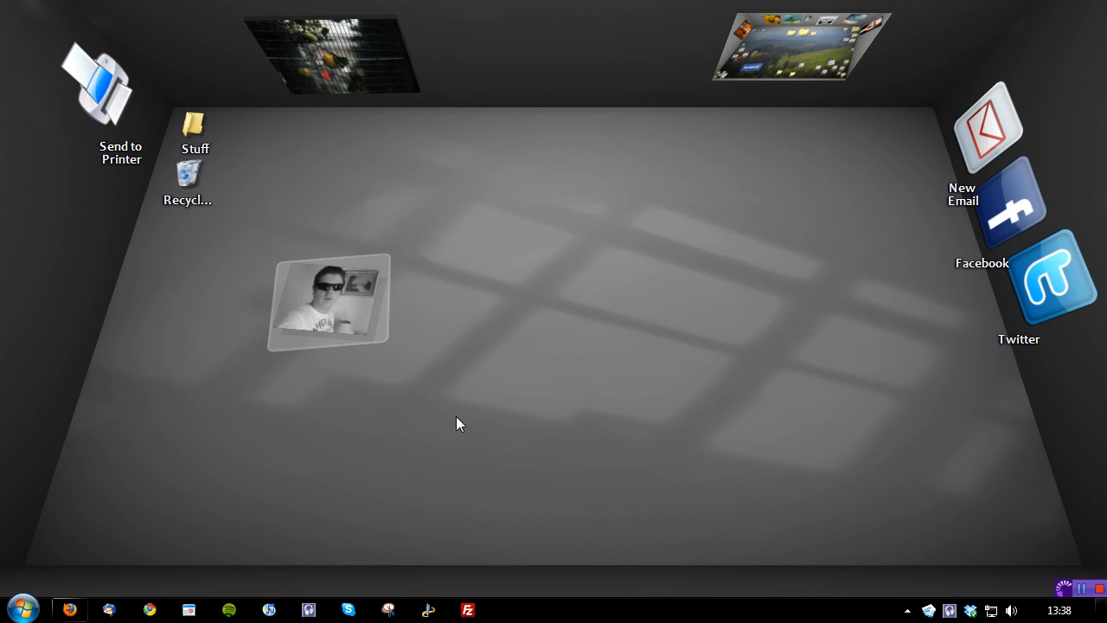
{"action": "left_click_drag", "start_coordinate": [329, 301], "coordinate": [190, 284]}
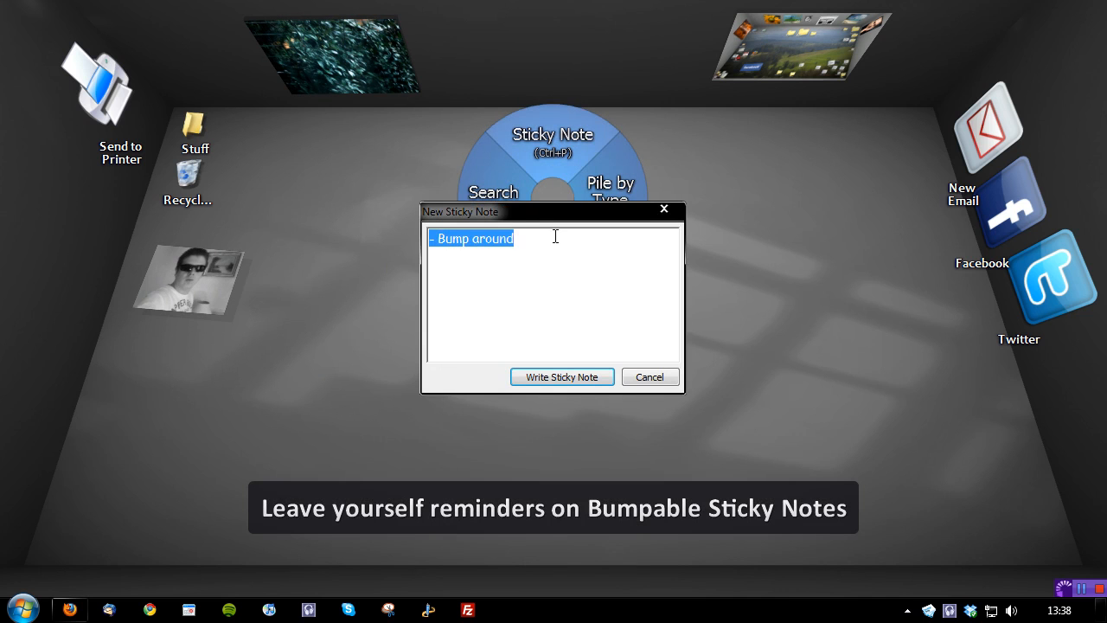
Write a 'Make a video' sticky note and push it further back on the floor.
{"action": "type", "text": "Make a"}
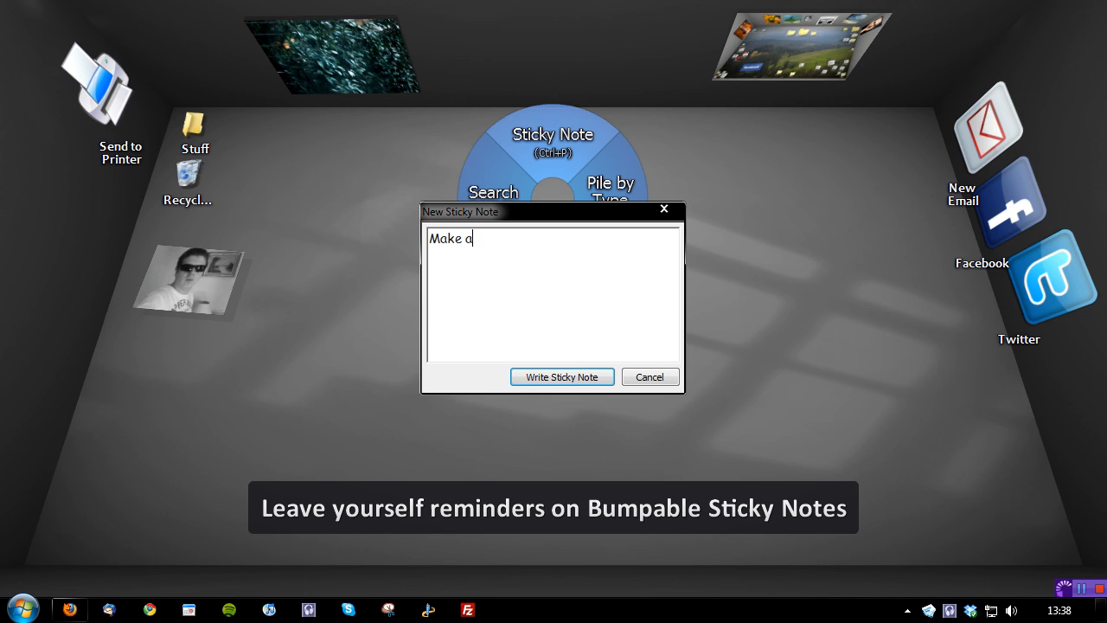
{"action": "type", "text": "video"}
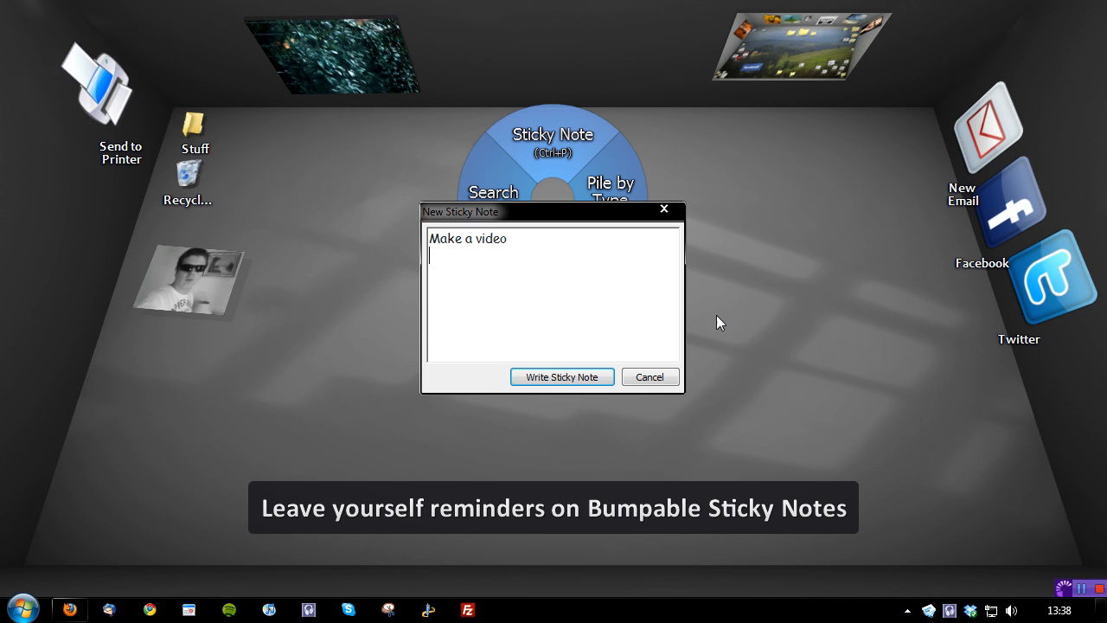
{"action": "left_click", "coordinate": [562, 376]}
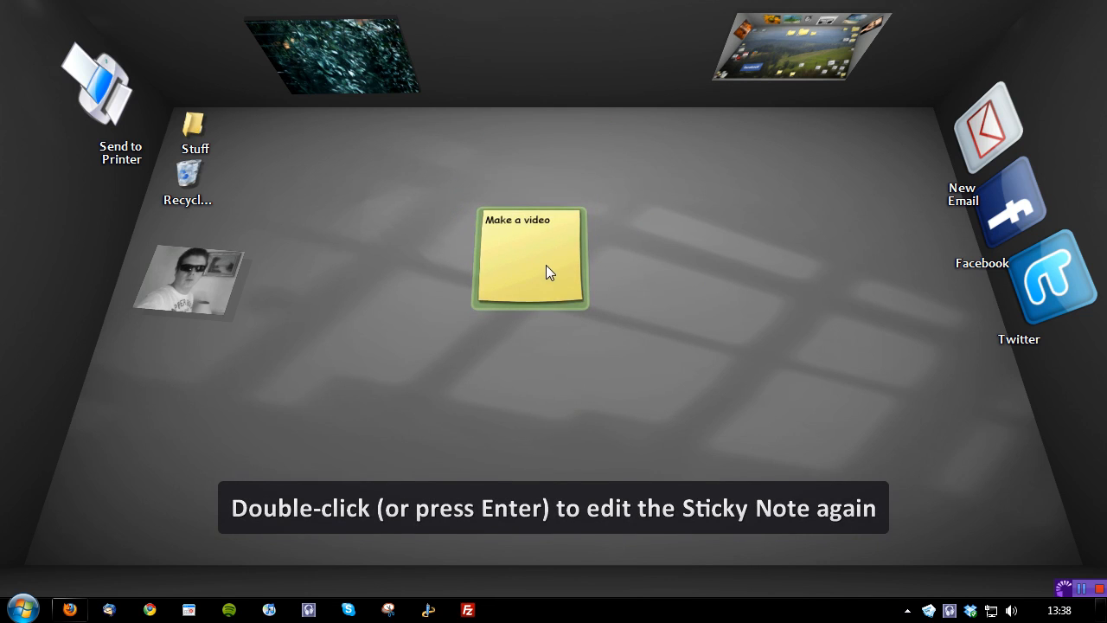
{"action": "left_click_drag", "start_coordinate": [530, 260], "coordinate": [571, 44]}
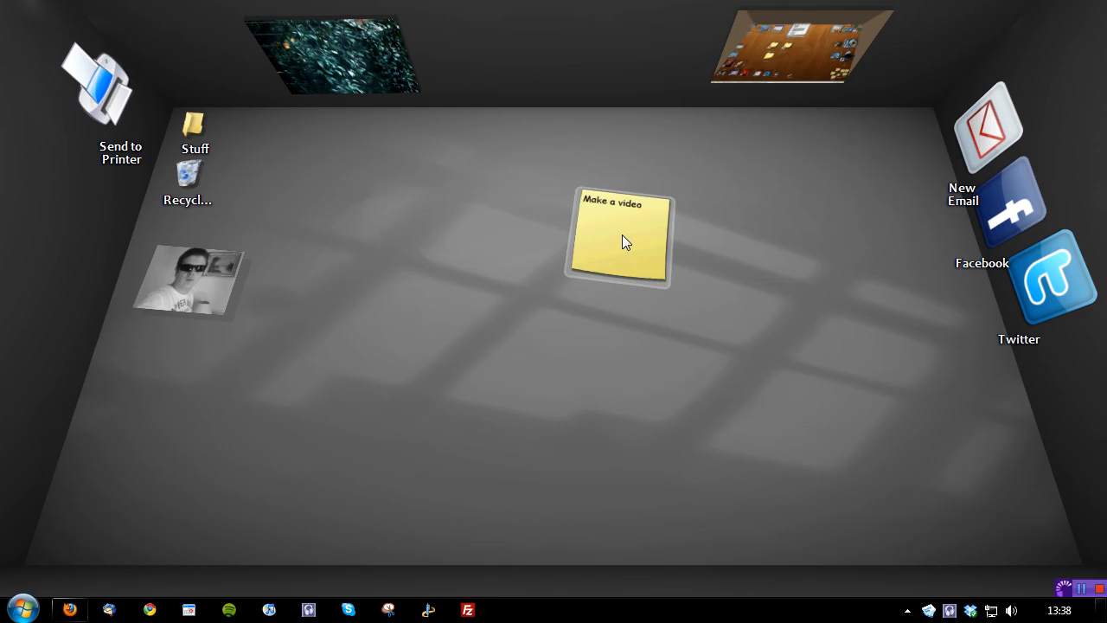
Show the sticky note's file in Explorer, close it, then open the note's More... options.
{"action": "right_click", "coordinate": [619, 238]}
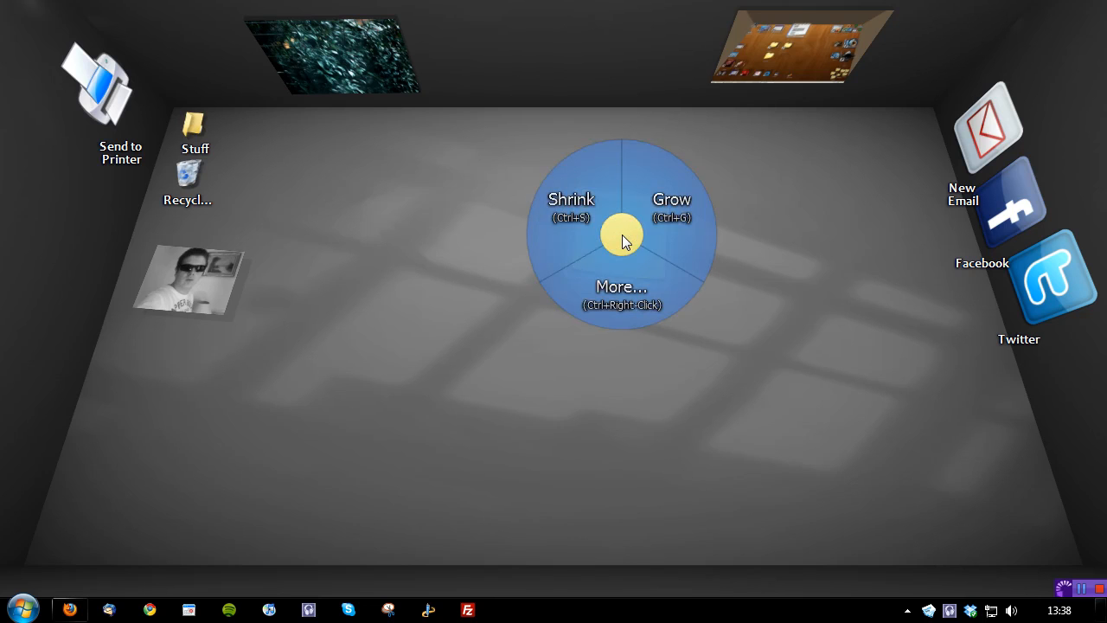
{"action": "mouse_move", "coordinate": [621, 293]}
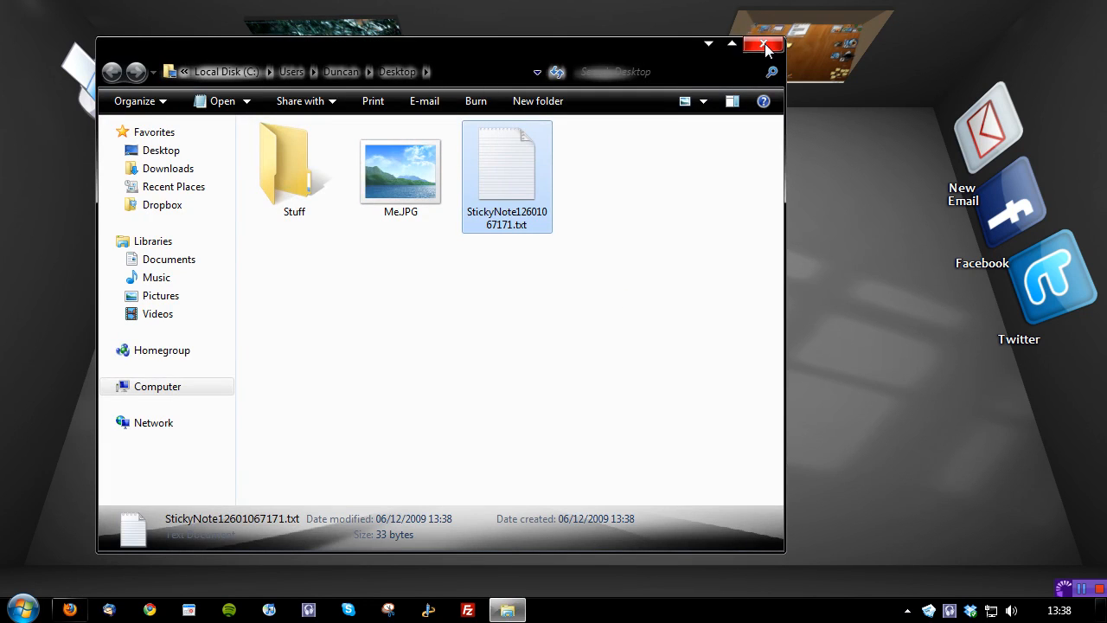
{"action": "left_click", "coordinate": [761, 45]}
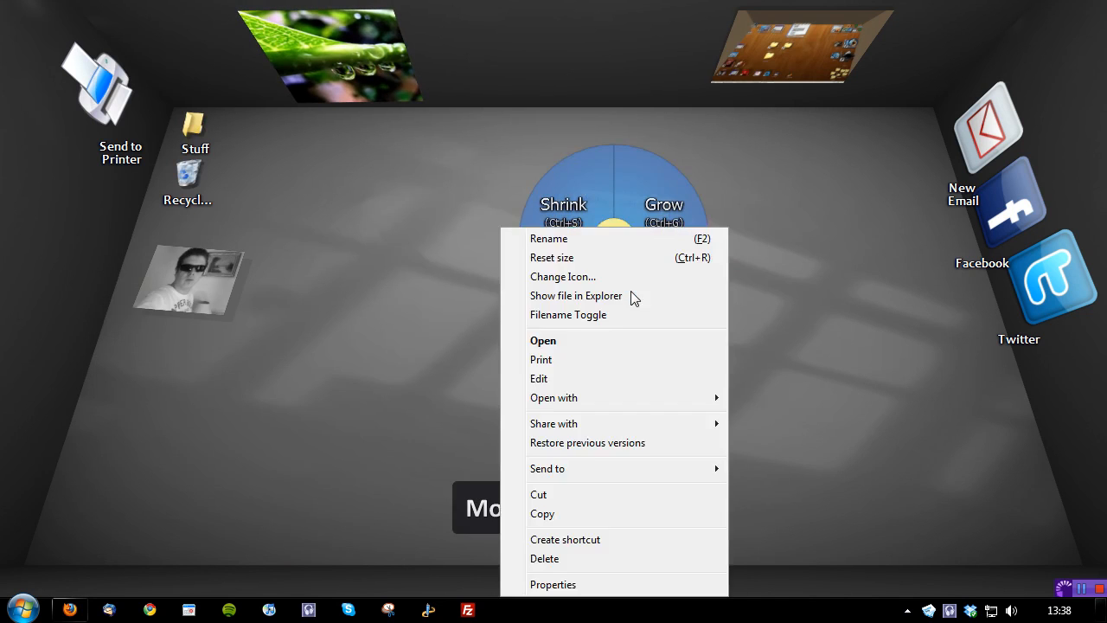
{"action": "mouse_move", "coordinate": [577, 533]}
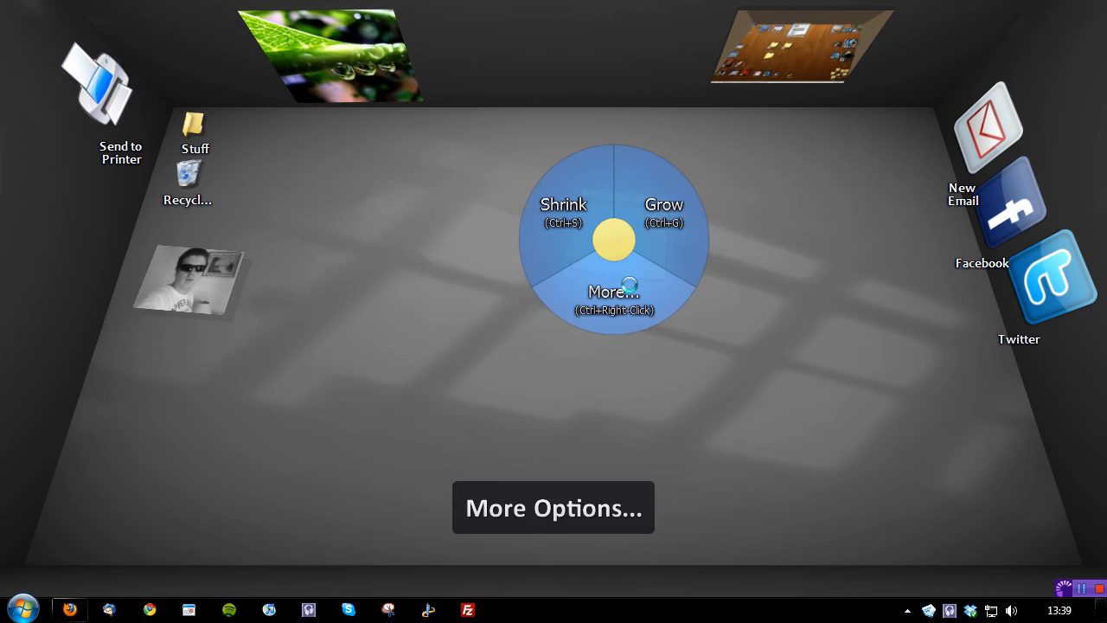
{"action": "left_click", "coordinate": [614, 294]}
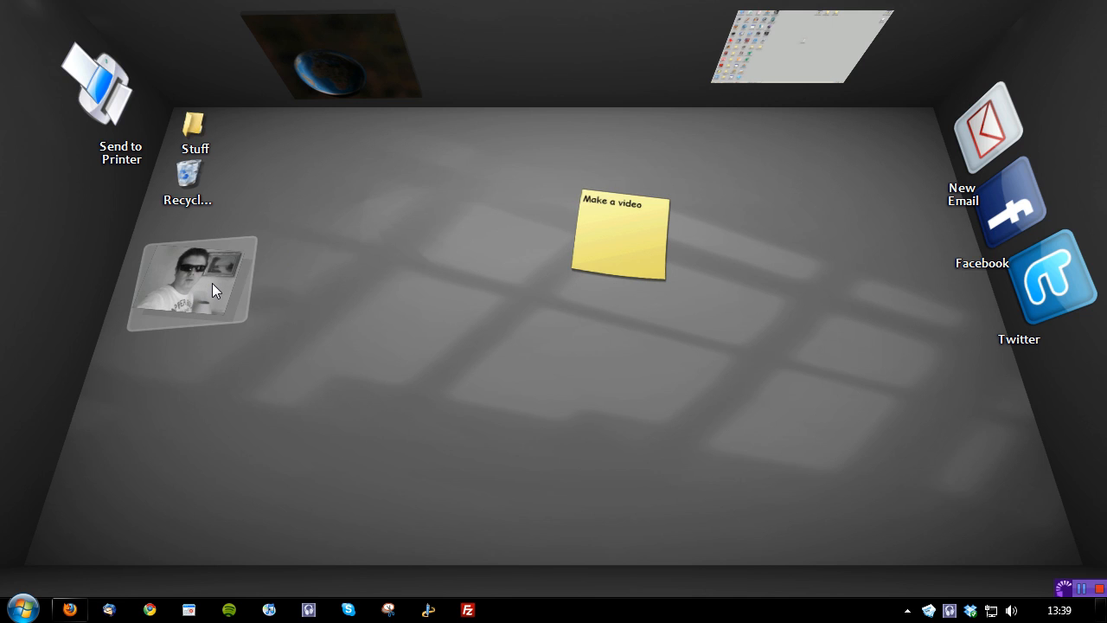
{"action": "mouse_move", "coordinate": [200, 282]}
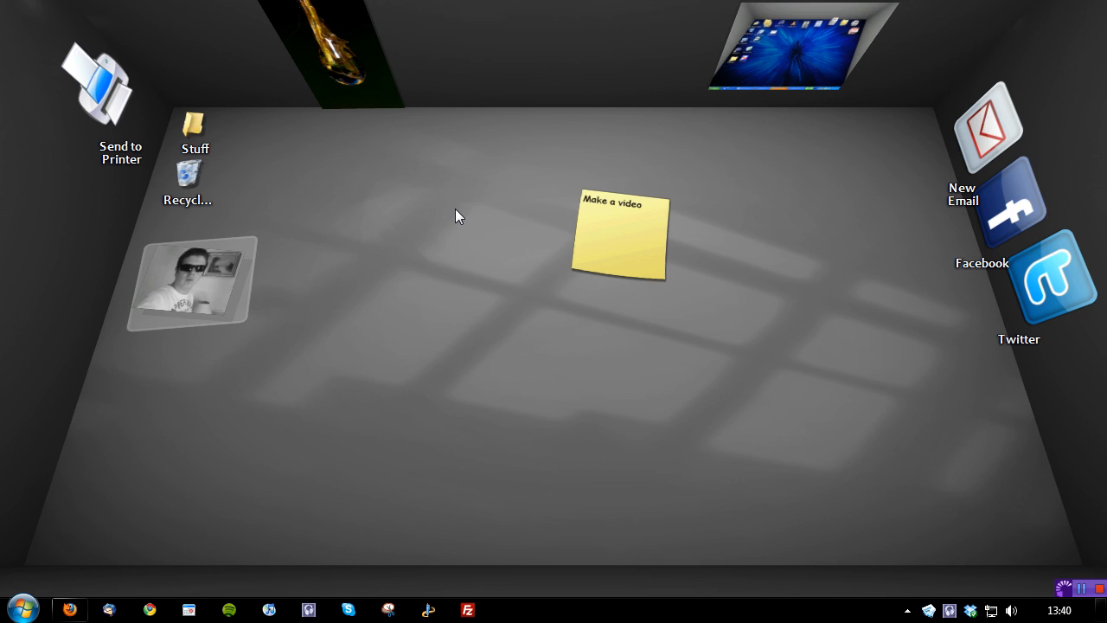
{"action": "mouse_move", "coordinate": [1004, 480]}
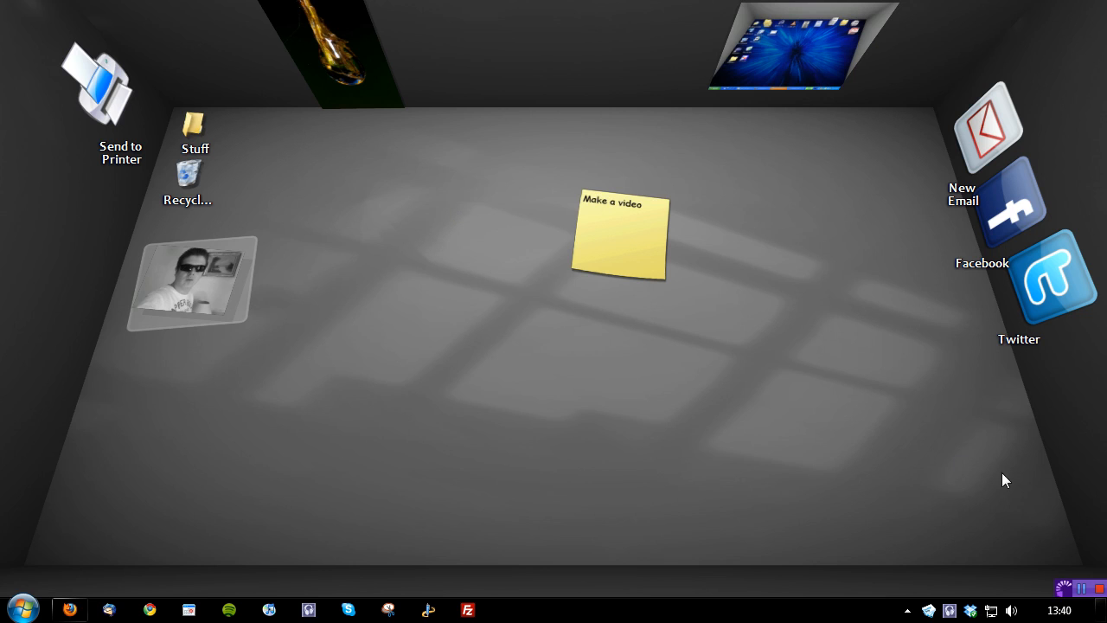